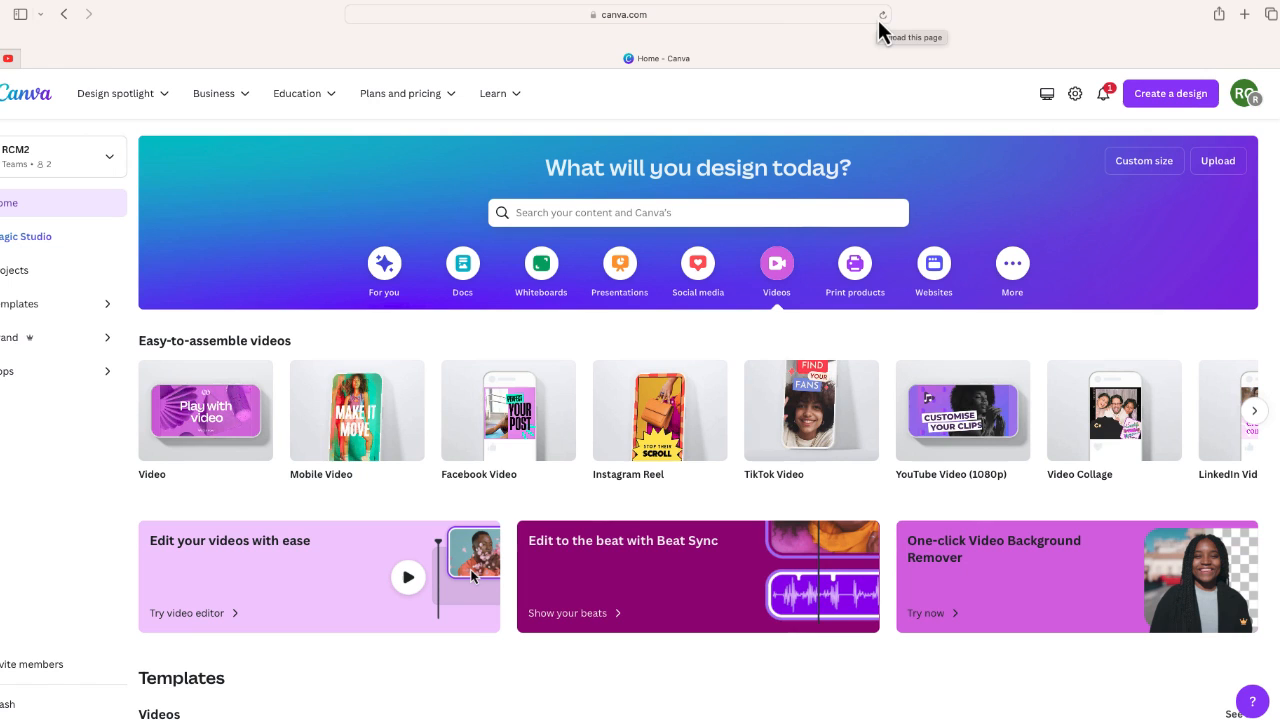
pyautogui.moveTo(776, 268)
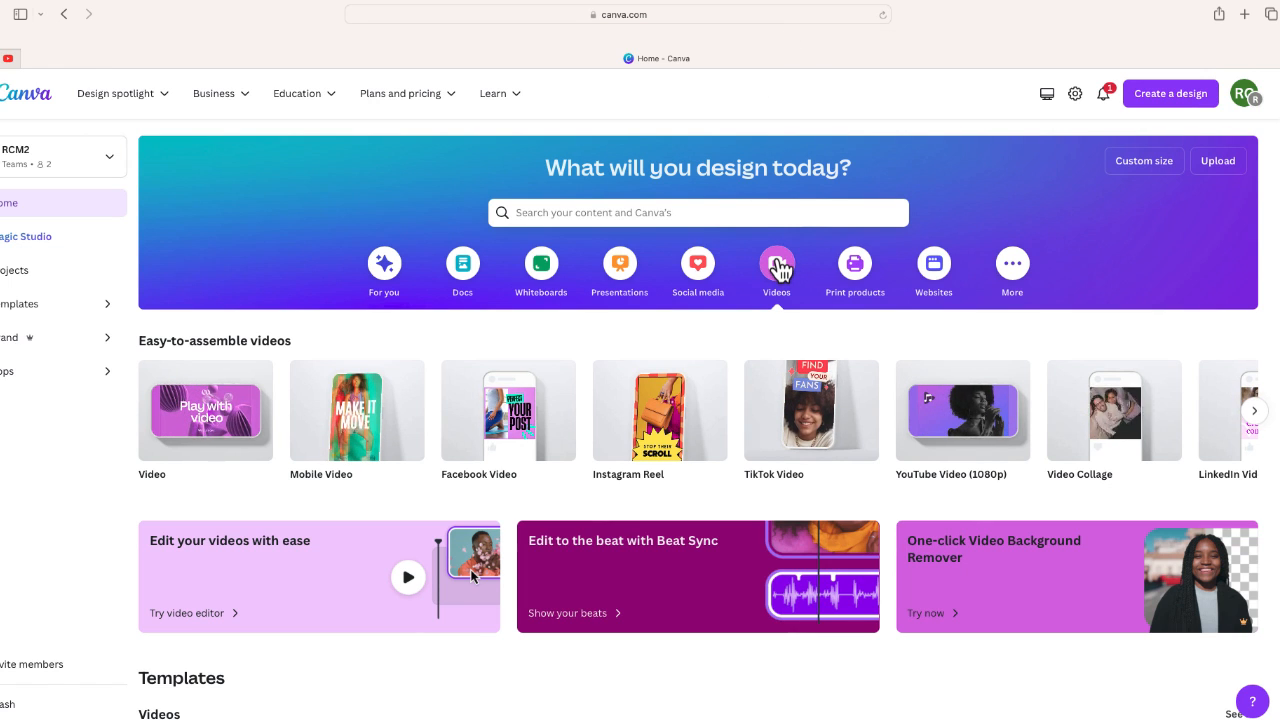
pyautogui.moveTo(524, 352)
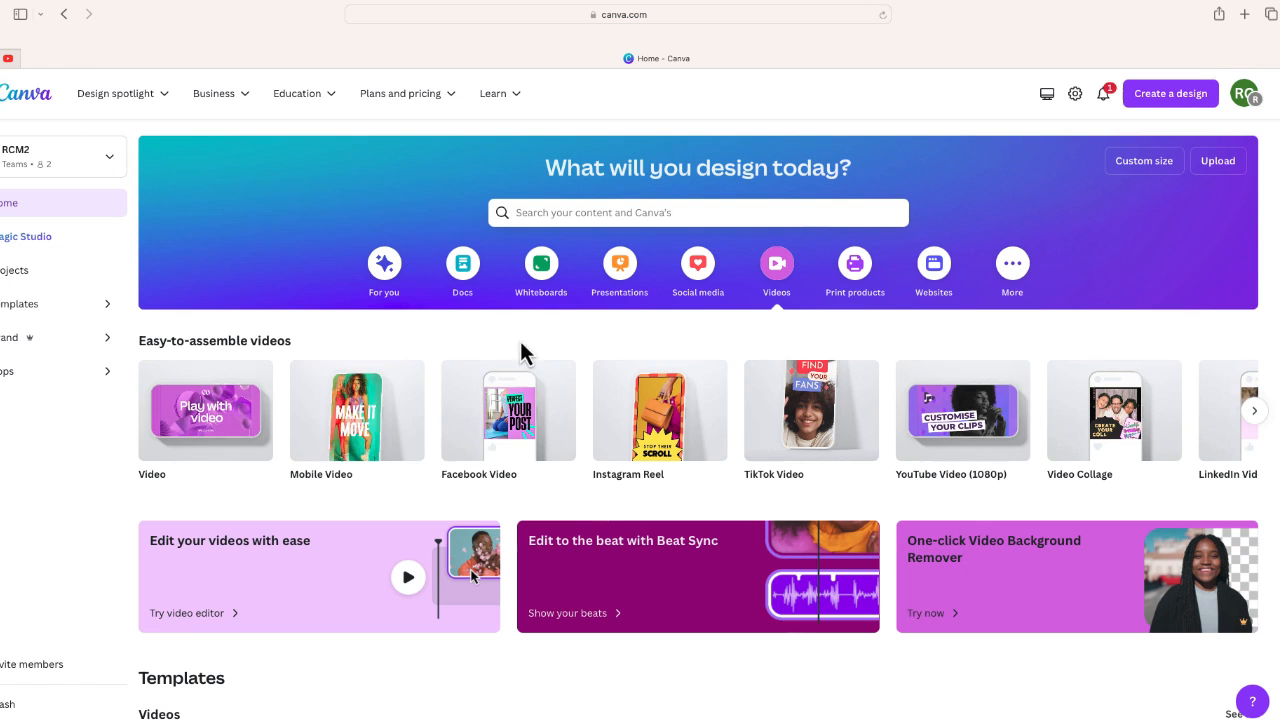
# - Start a new blank video design from the Canva home page
pyautogui.click(204, 410)
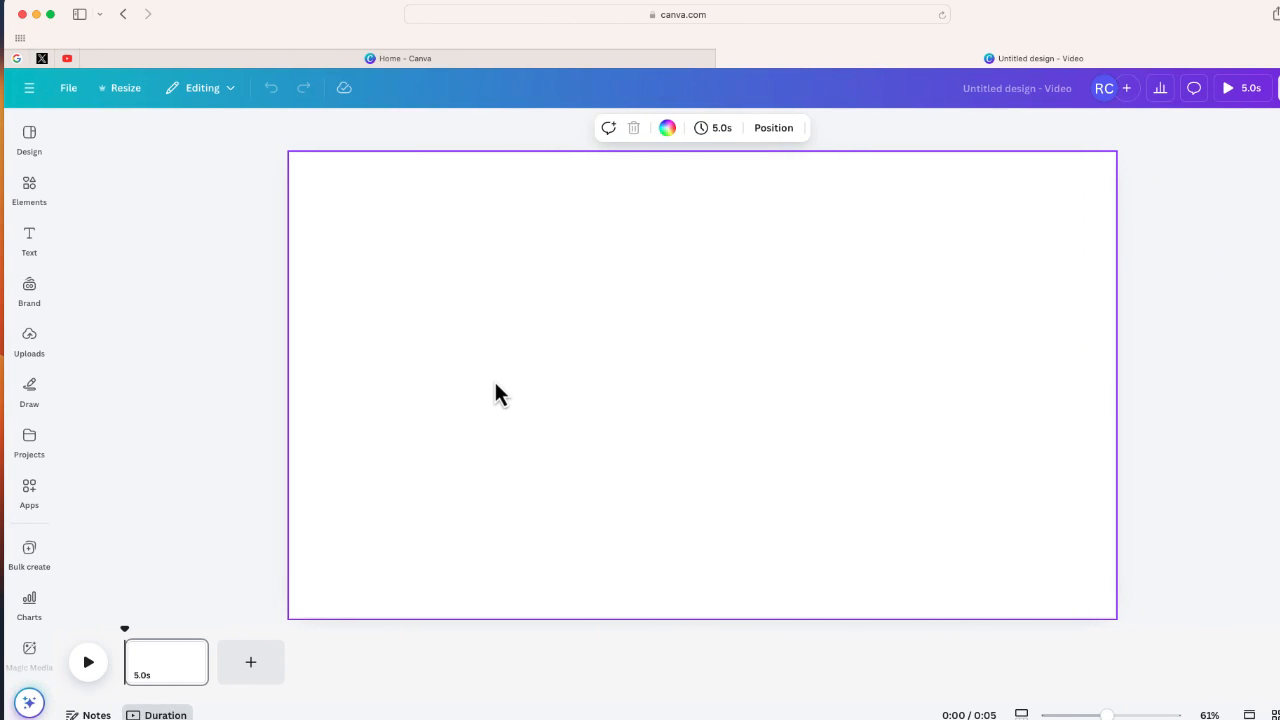
pyautogui.moveTo(384, 512)
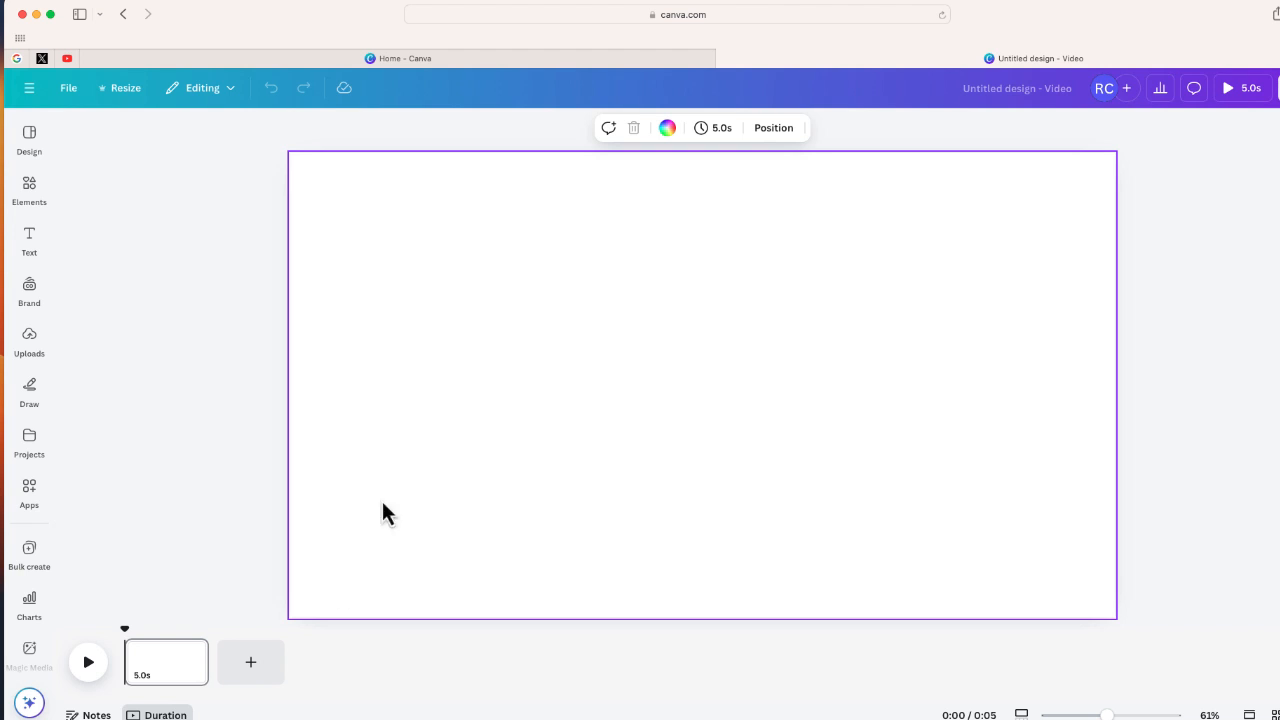
# - Add pages to make four, coloured blue, purple, orange and green
pyautogui.click(250, 662)
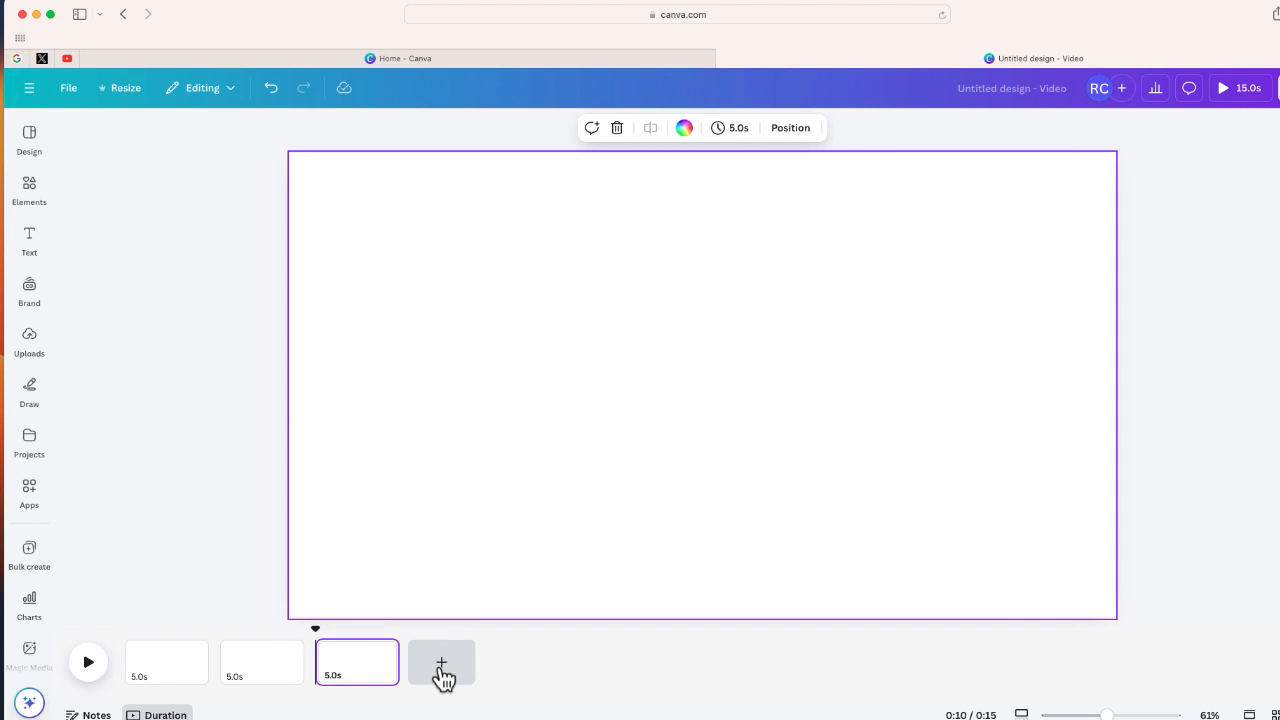
pyautogui.click(440, 664)
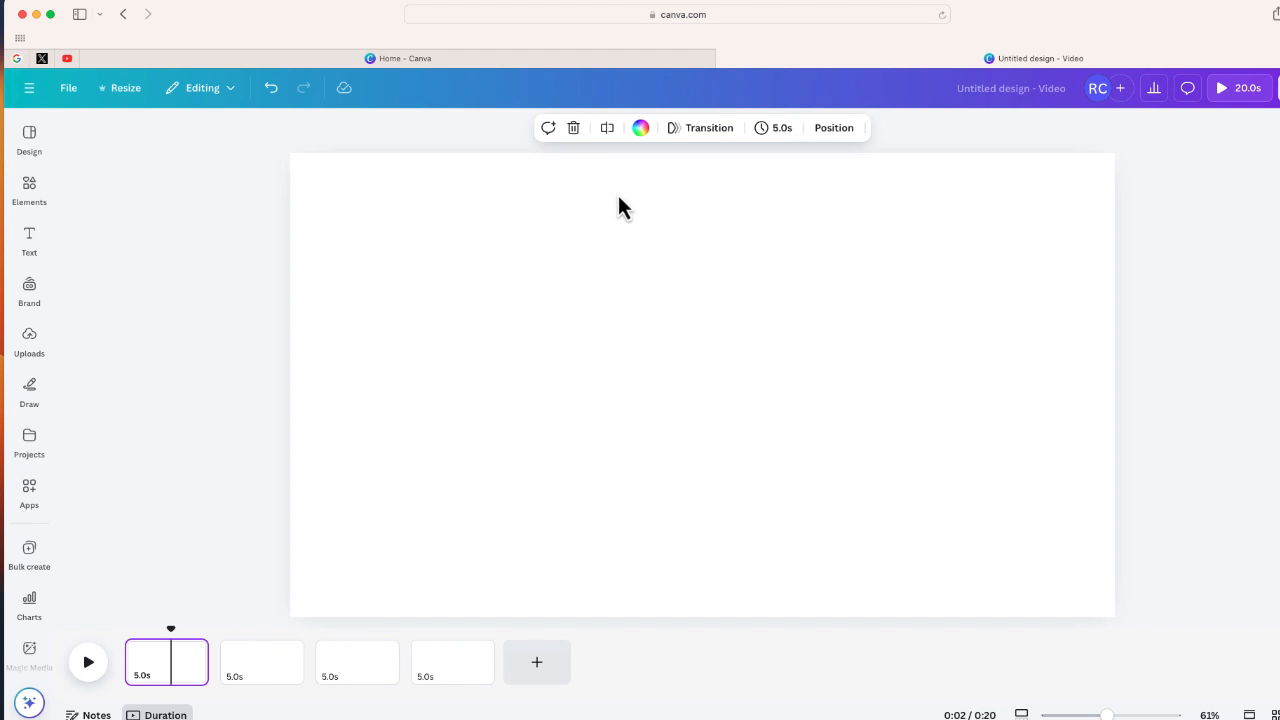
pyautogui.click(640, 128)
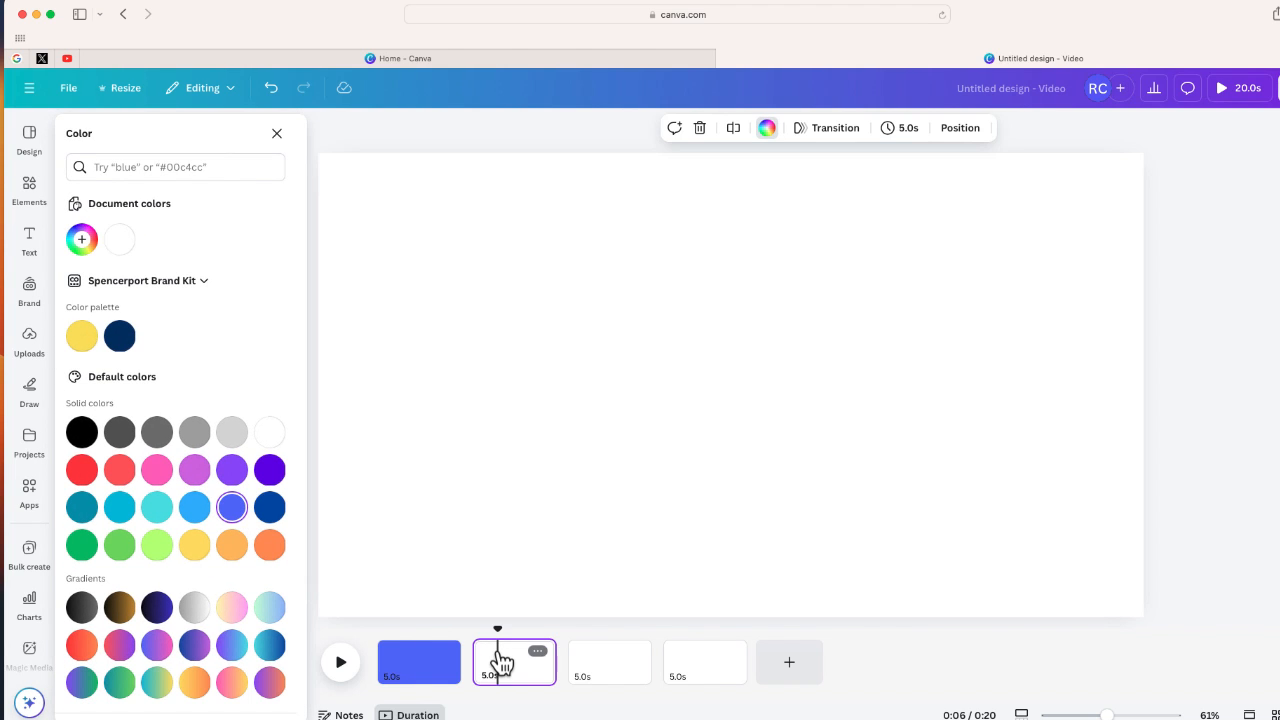
pyautogui.click(194, 470)
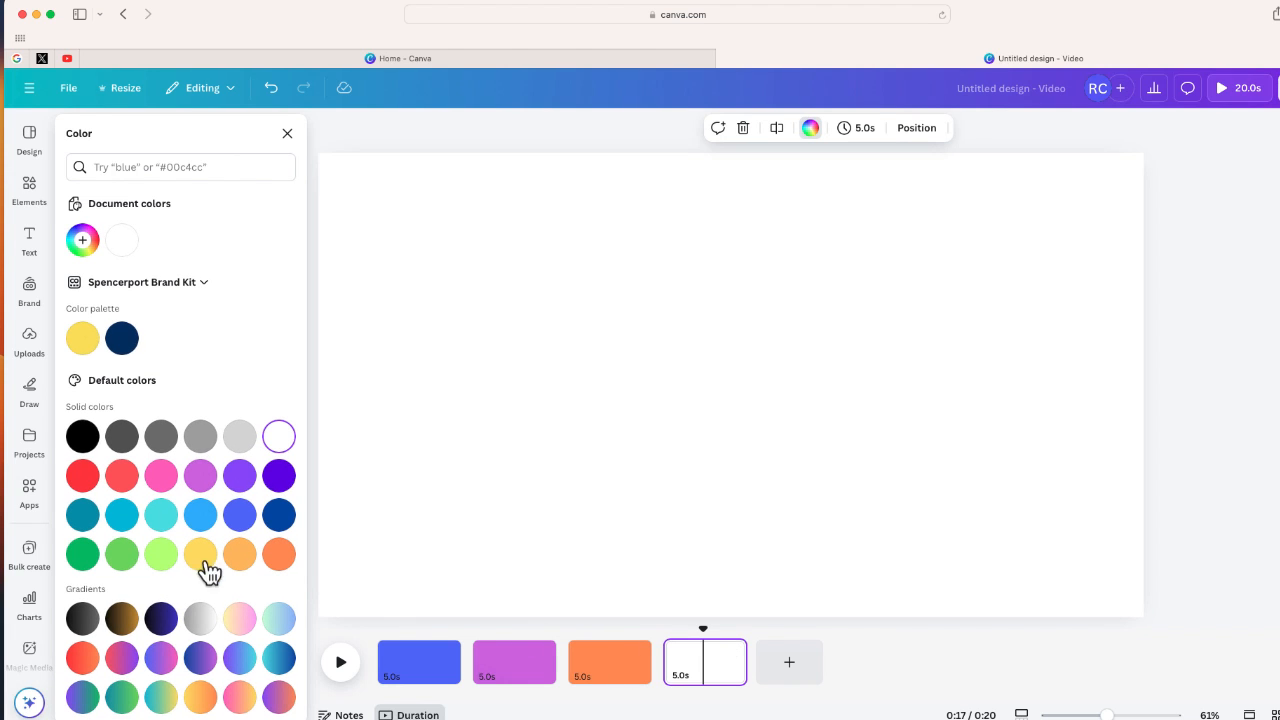
pyautogui.click(120, 554)
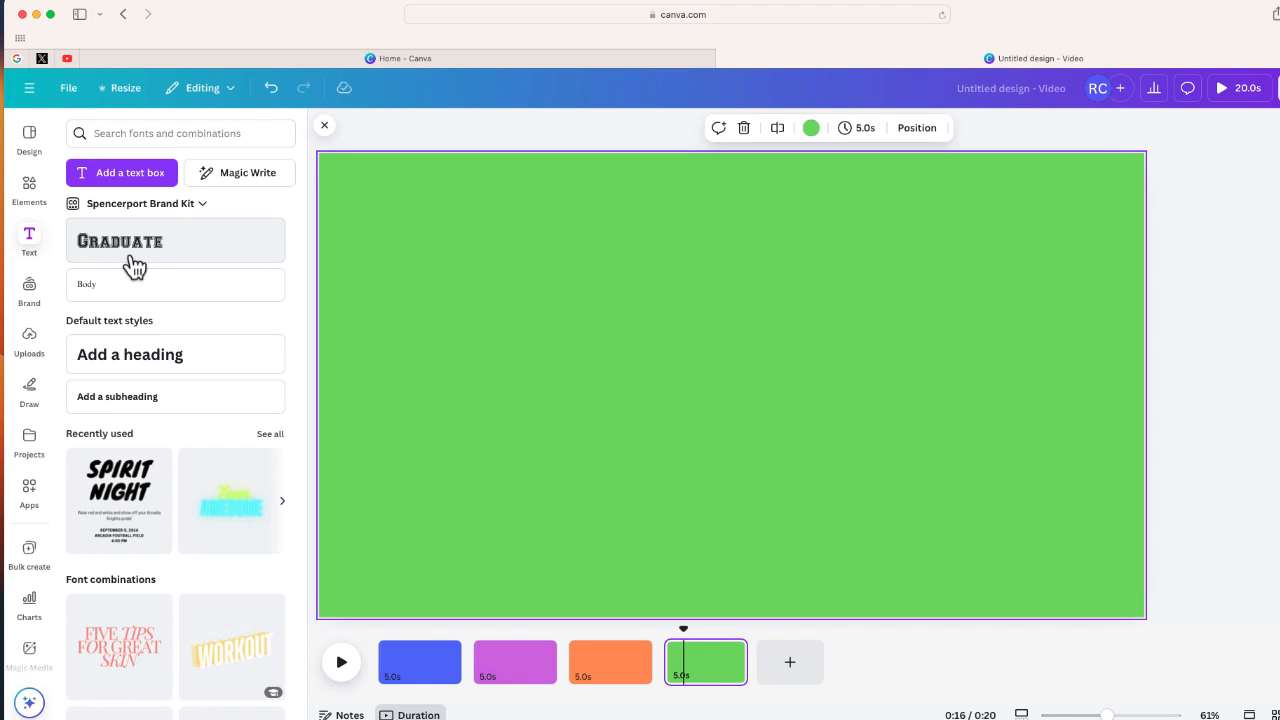
pyautogui.moveTo(150, 360)
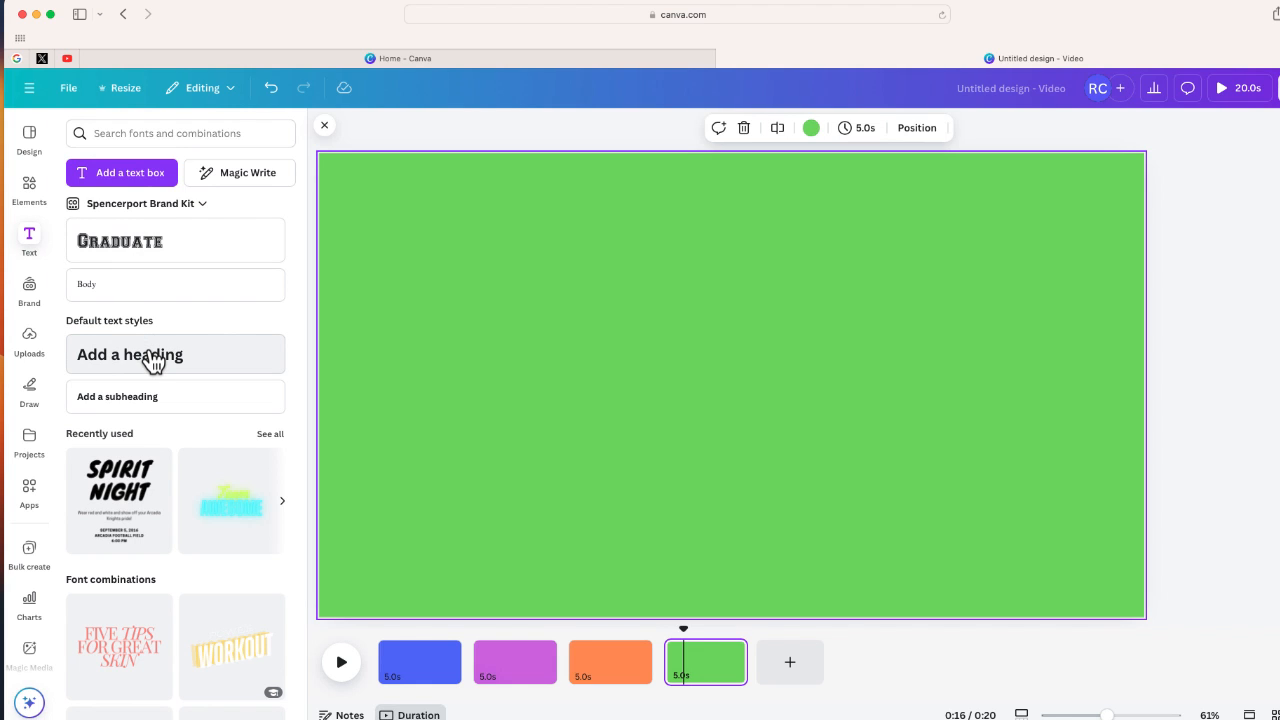
# - Add a heading reading 'Make' and set it in the Anton font
pyautogui.click(128, 354)
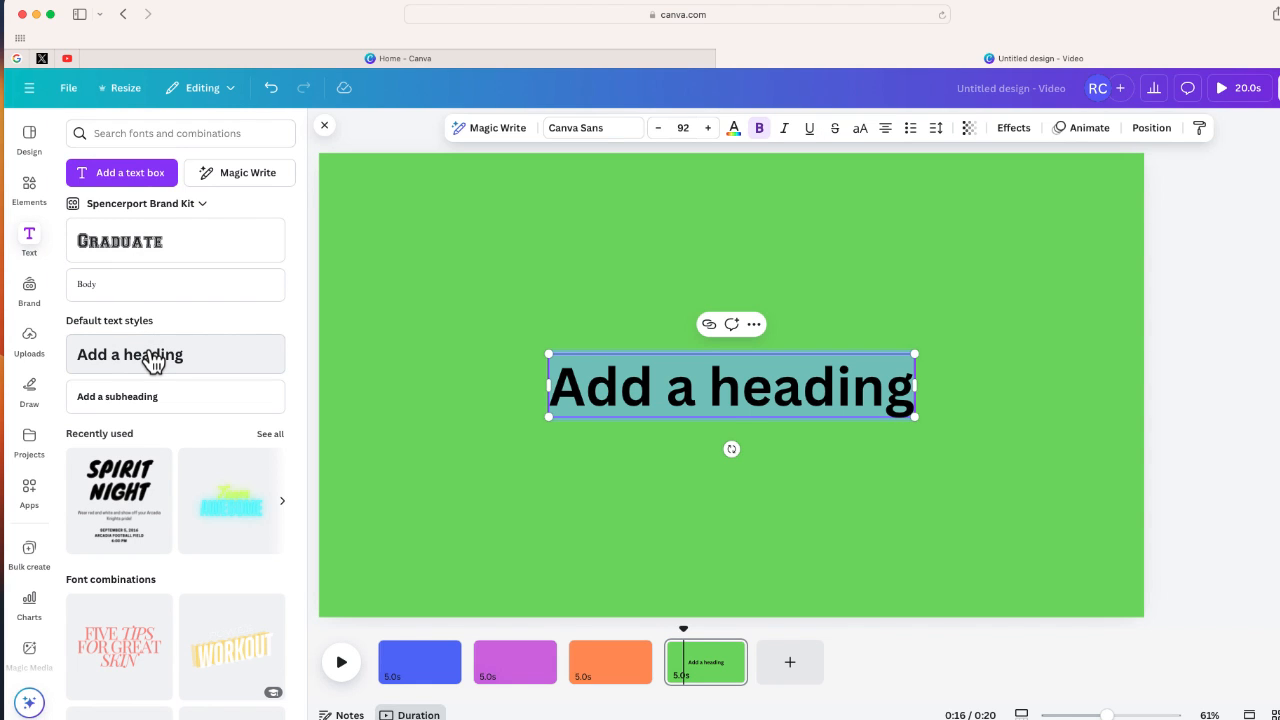
pyautogui.write('Make')
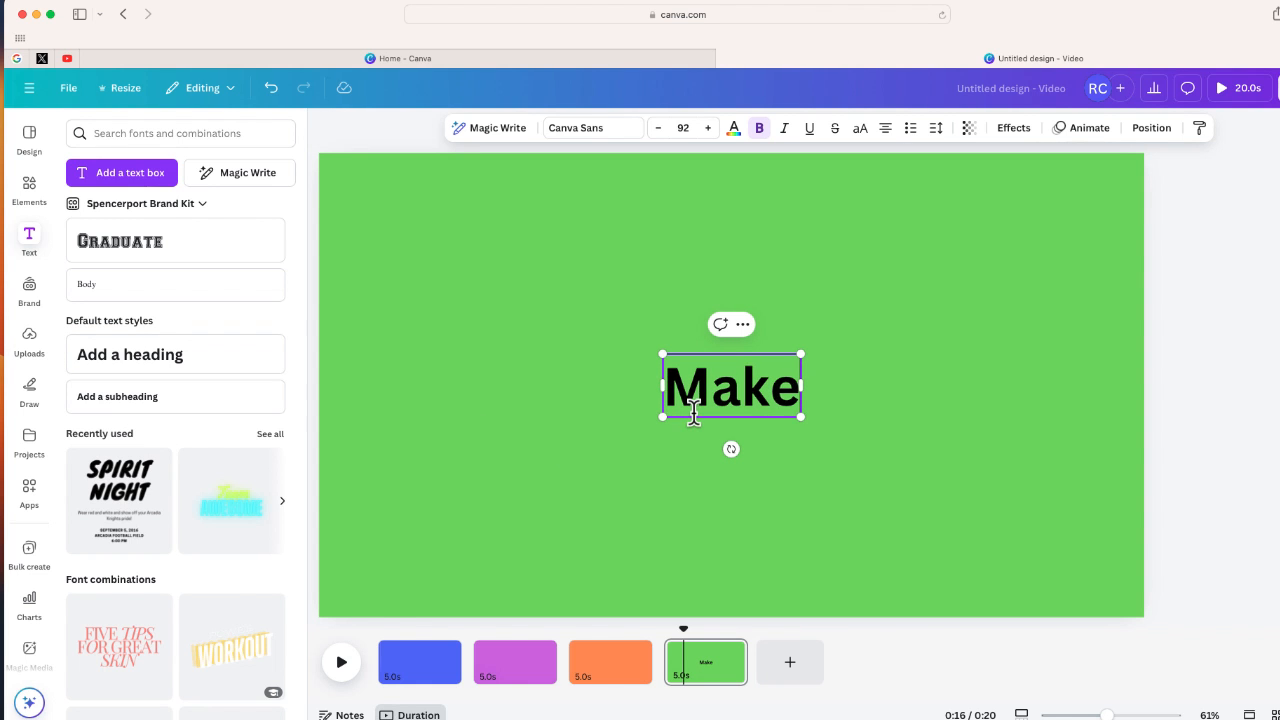
pyautogui.doubleClick(732, 388)
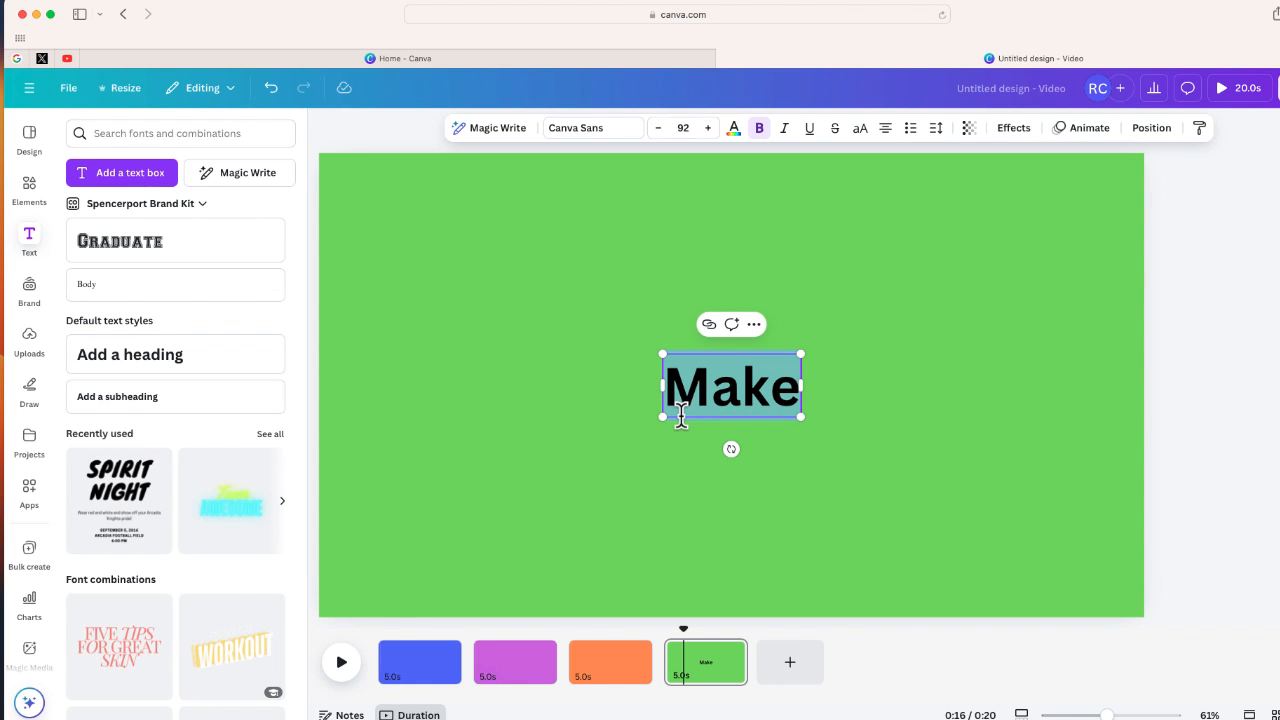
pyautogui.click(592, 128)
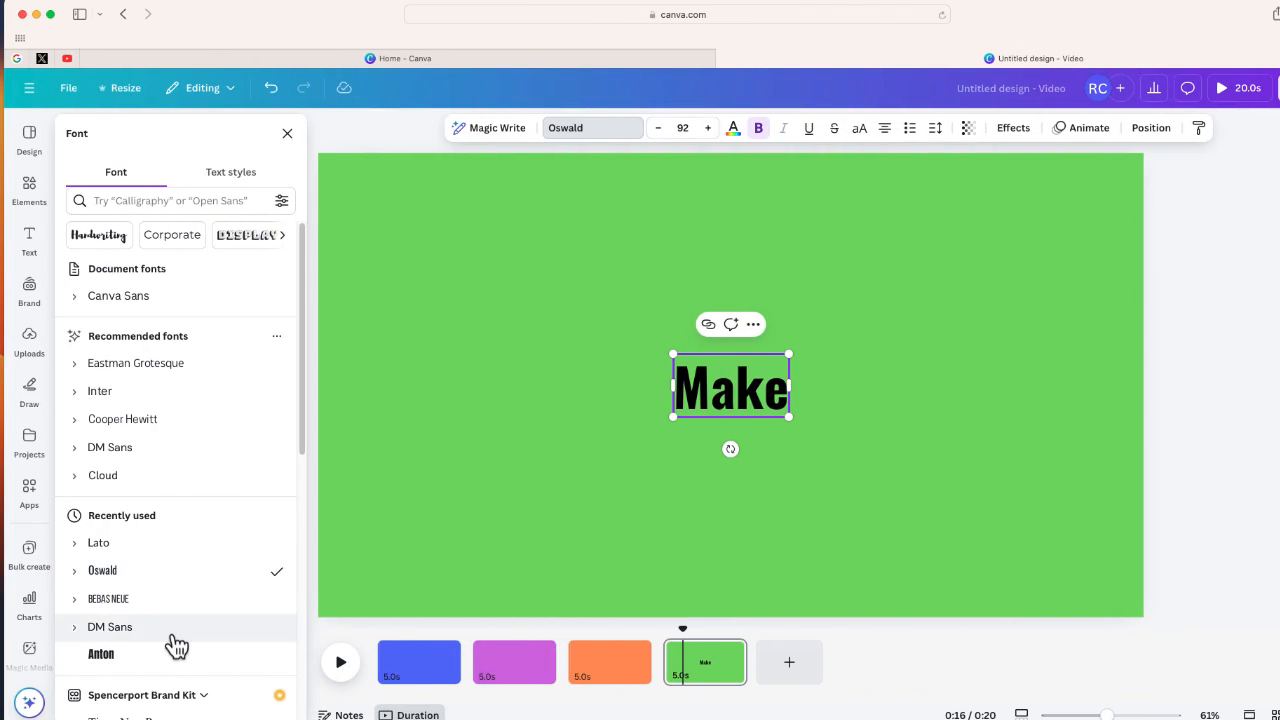
pyautogui.click(100, 654)
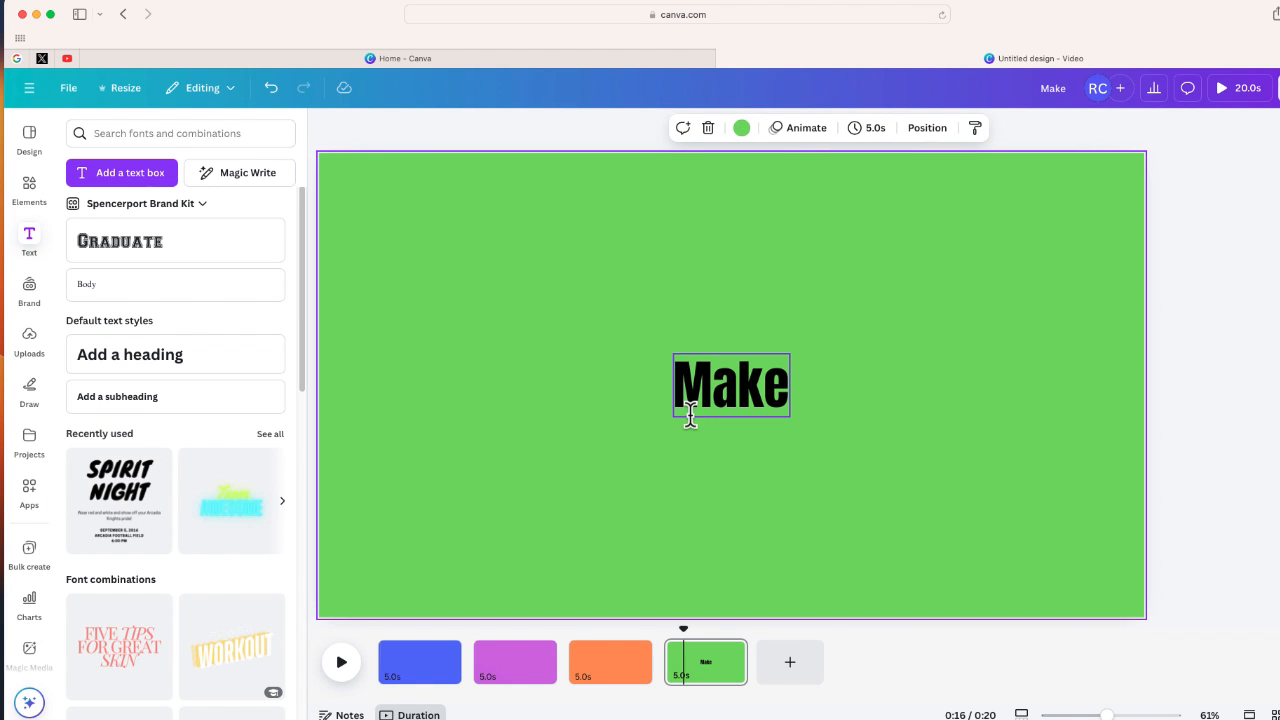
# - Enlarge the Make heading and centre it on the green page
pyautogui.moveTo(690, 420); pyautogui.dragTo(336, 600)
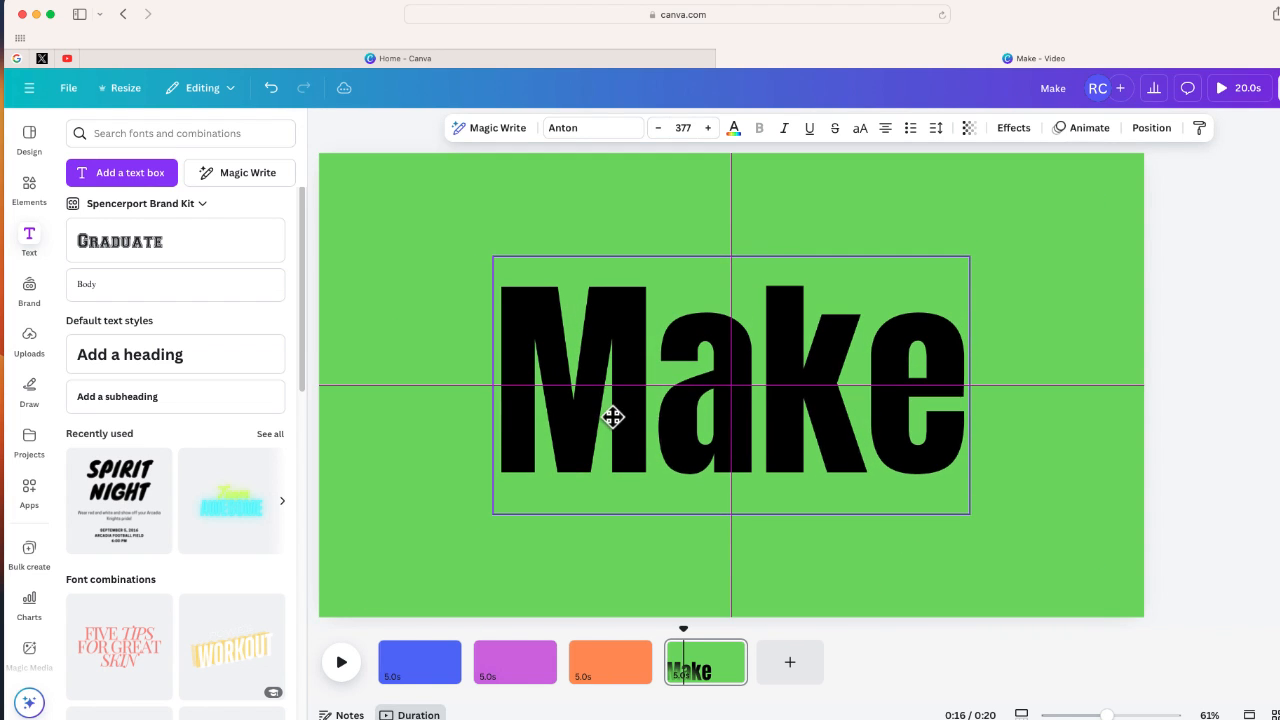
pyautogui.moveTo(968, 516); pyautogui.dragTo(1048, 556)
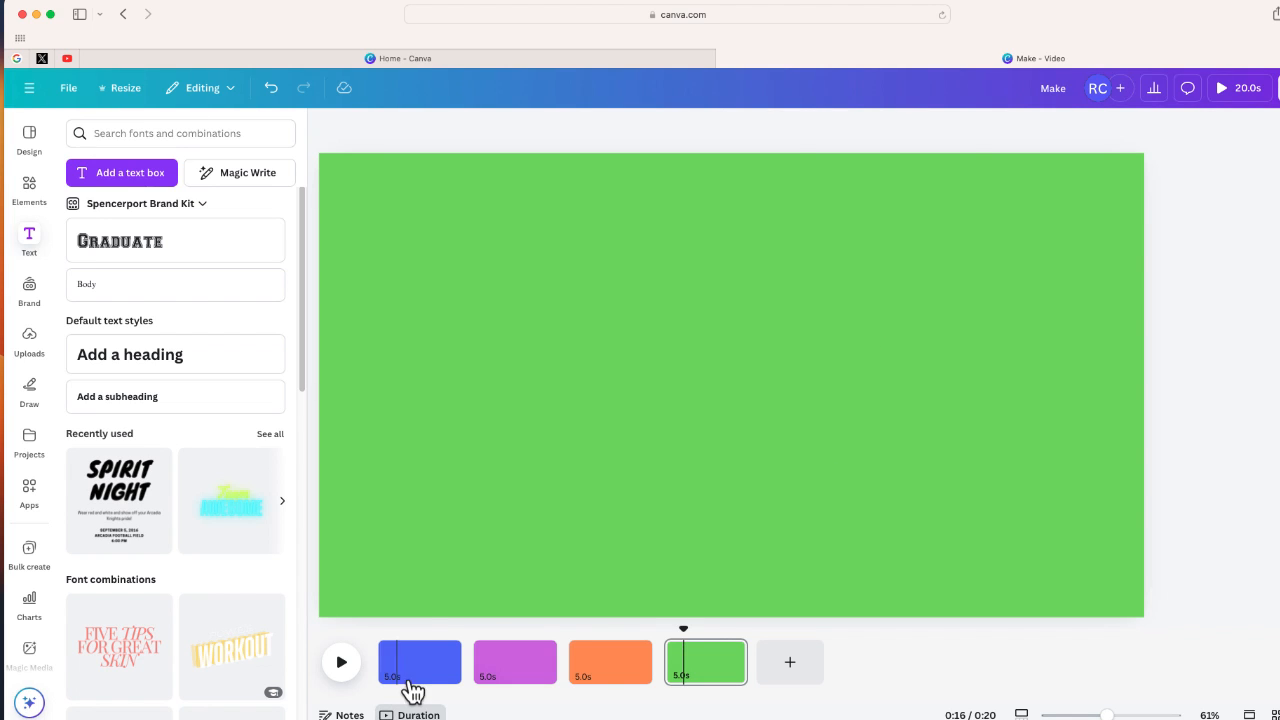
# - Copy the heading onto the blue, purple and orange pages reading Make, A and GIF
pyautogui.click(420, 660)
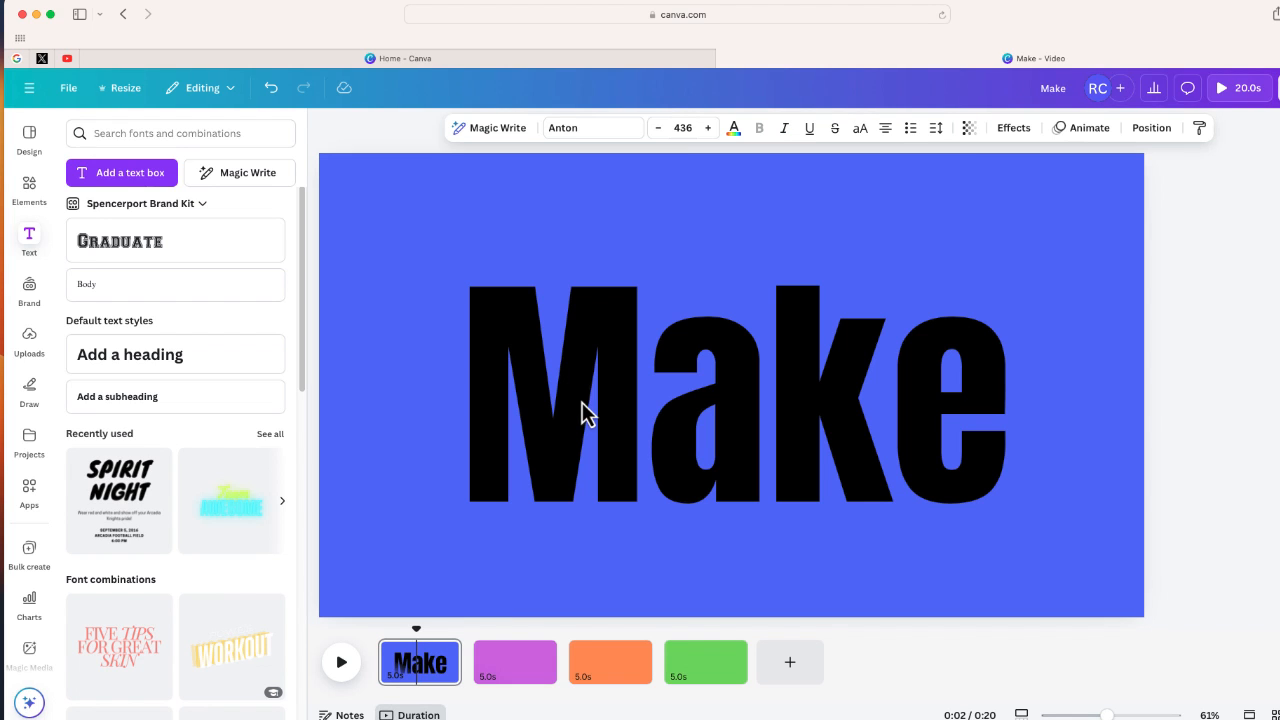
pyautogui.moveTo(516, 670)
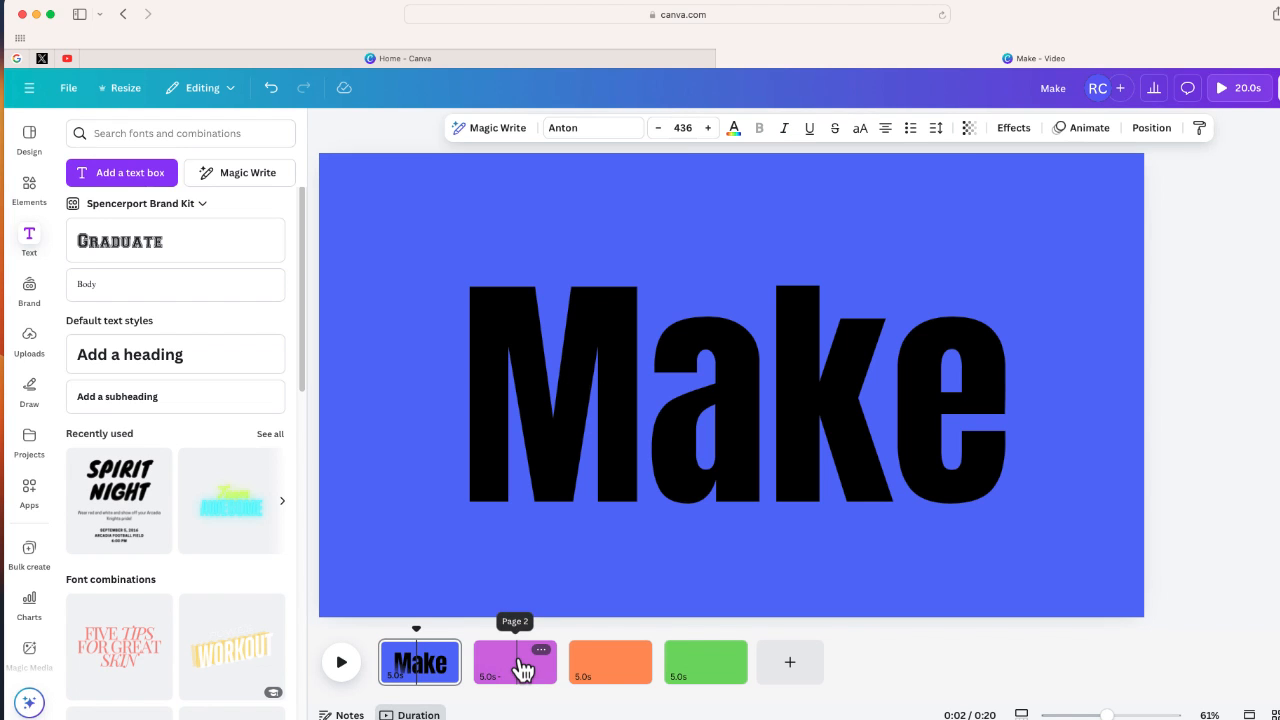
pyautogui.click(516, 662)
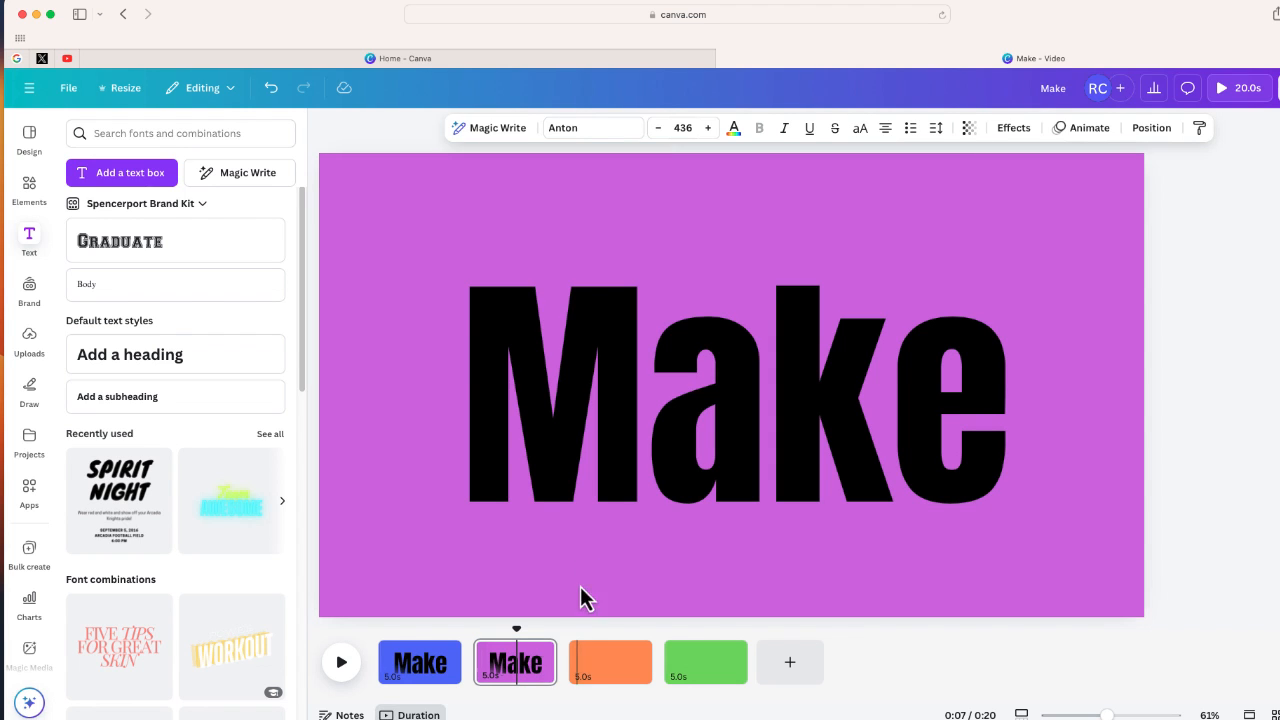
pyautogui.click(736, 400)
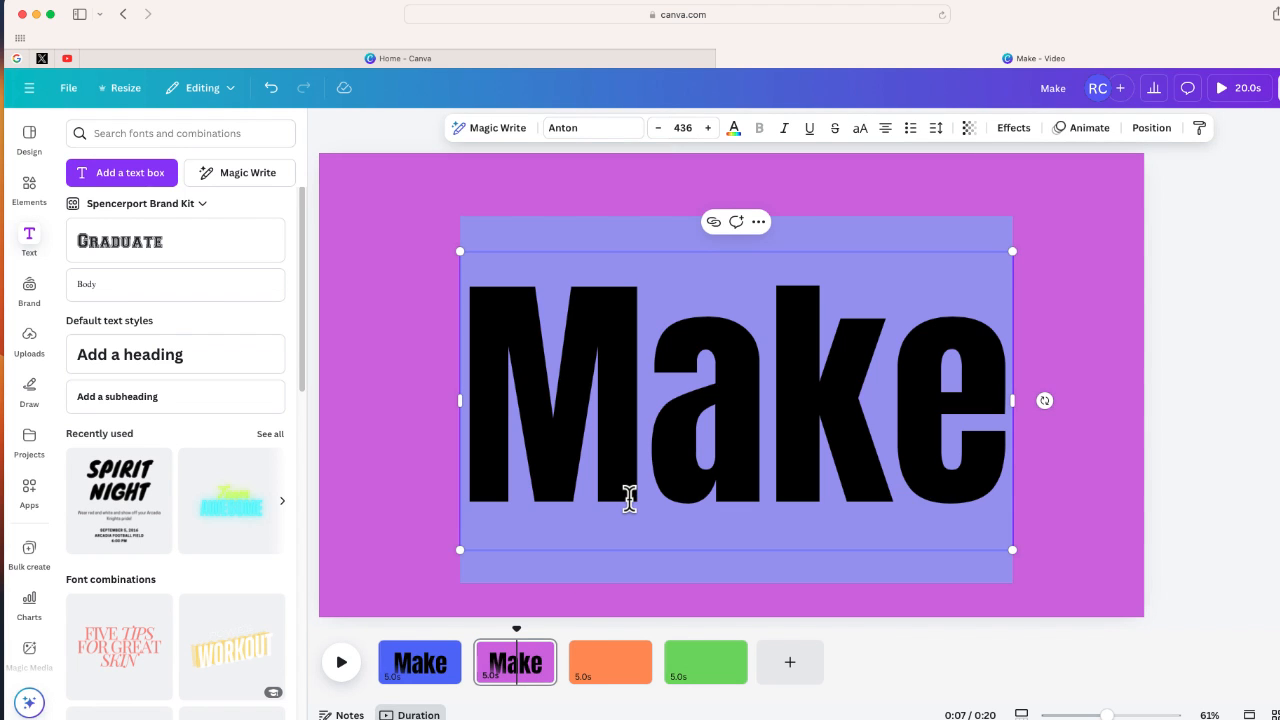
pyautogui.click(610, 662)
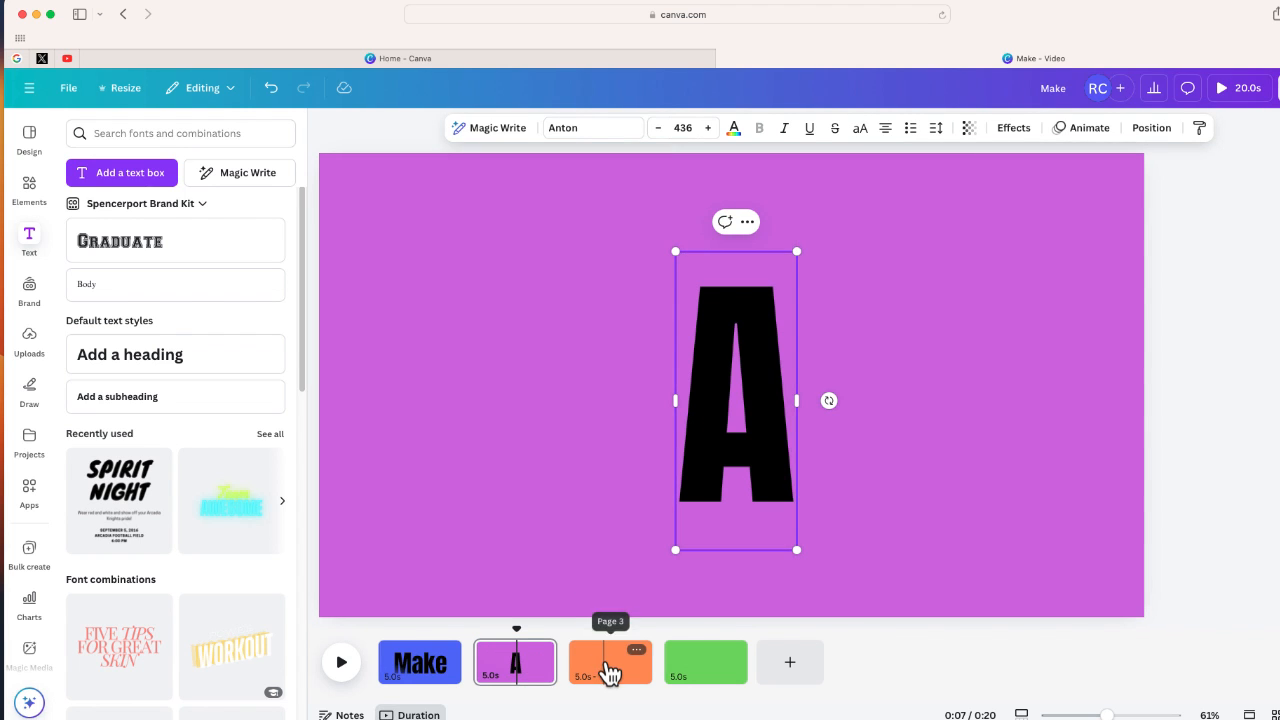
pyautogui.click(610, 662)
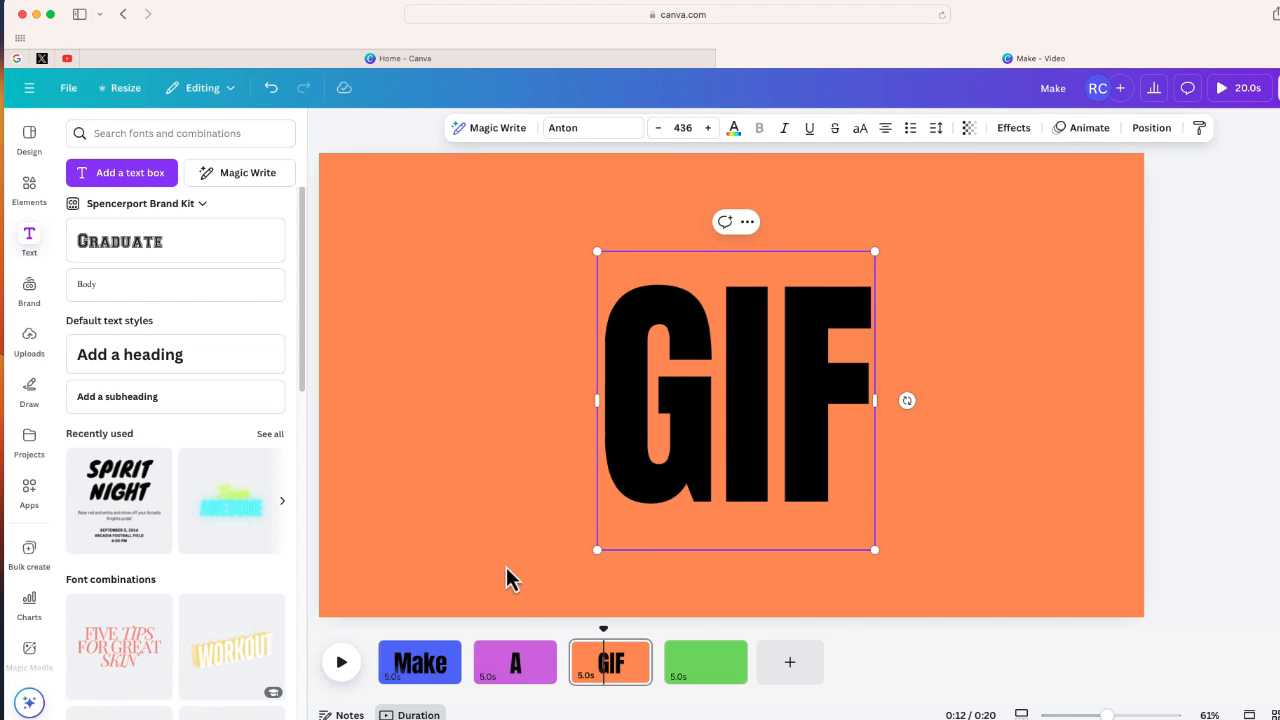
pyautogui.click(420, 662)
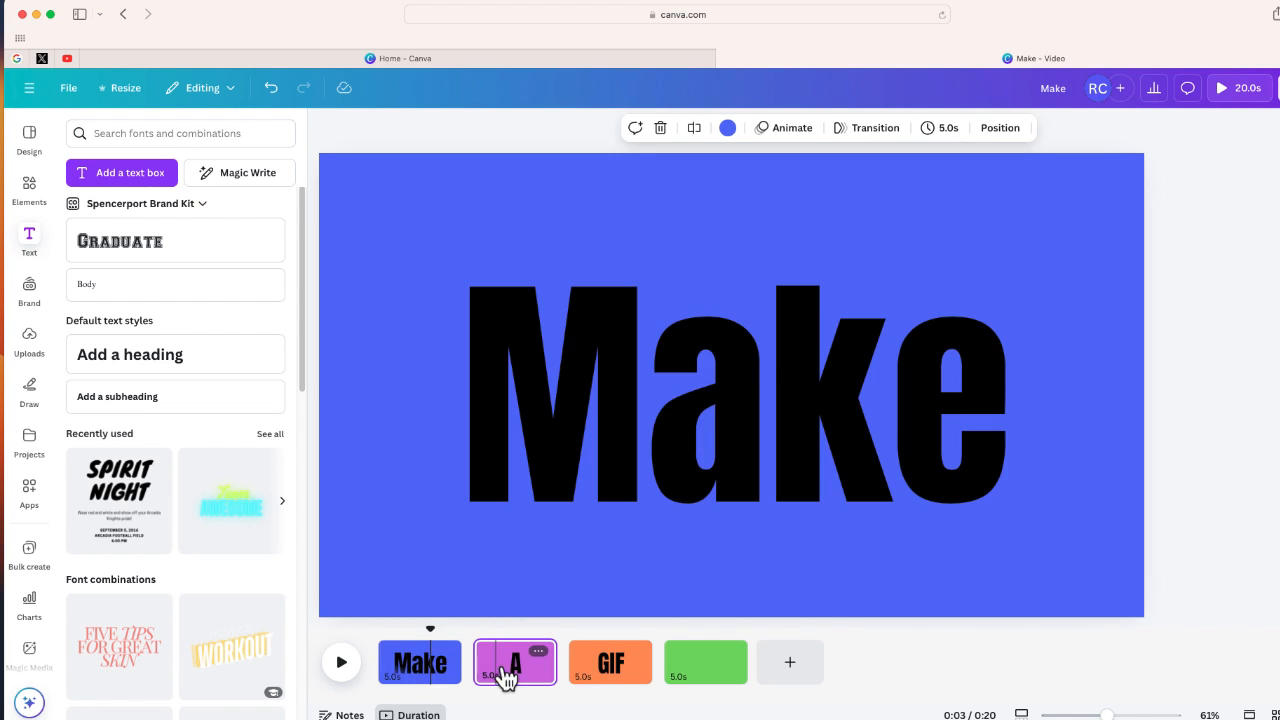
pyautogui.click(610, 662)
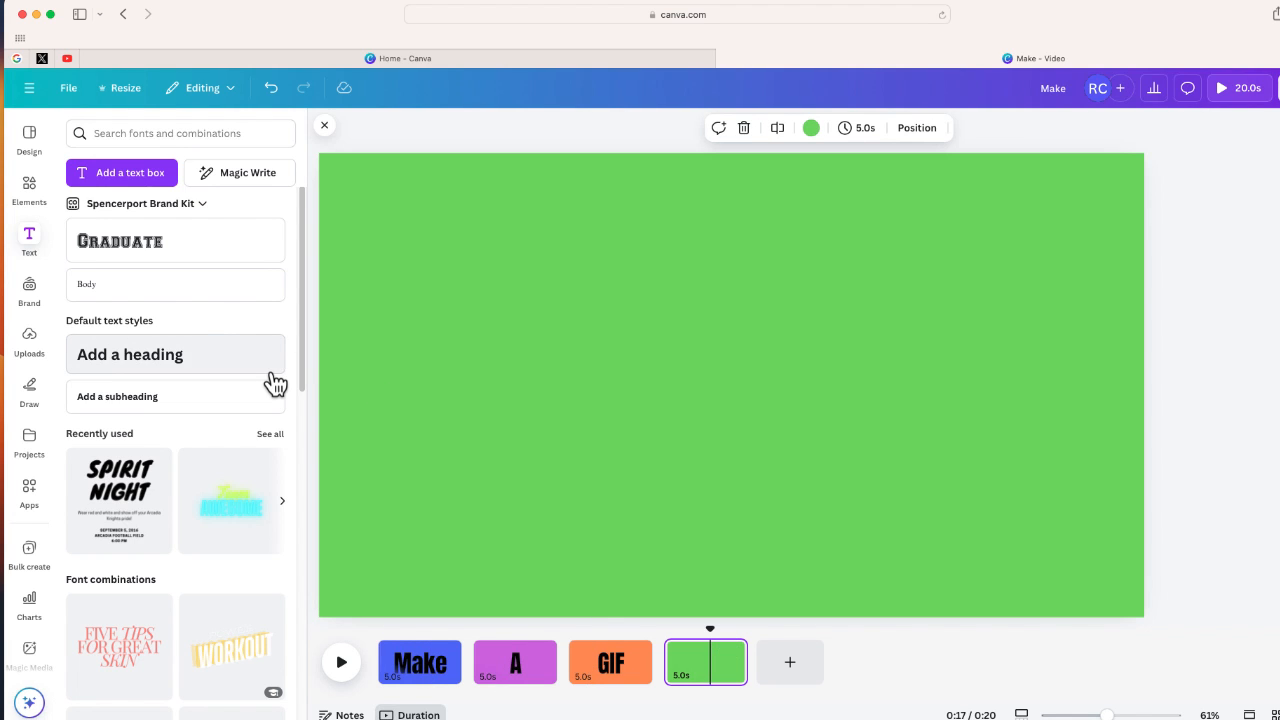
pyautogui.moveTo(630, 456)
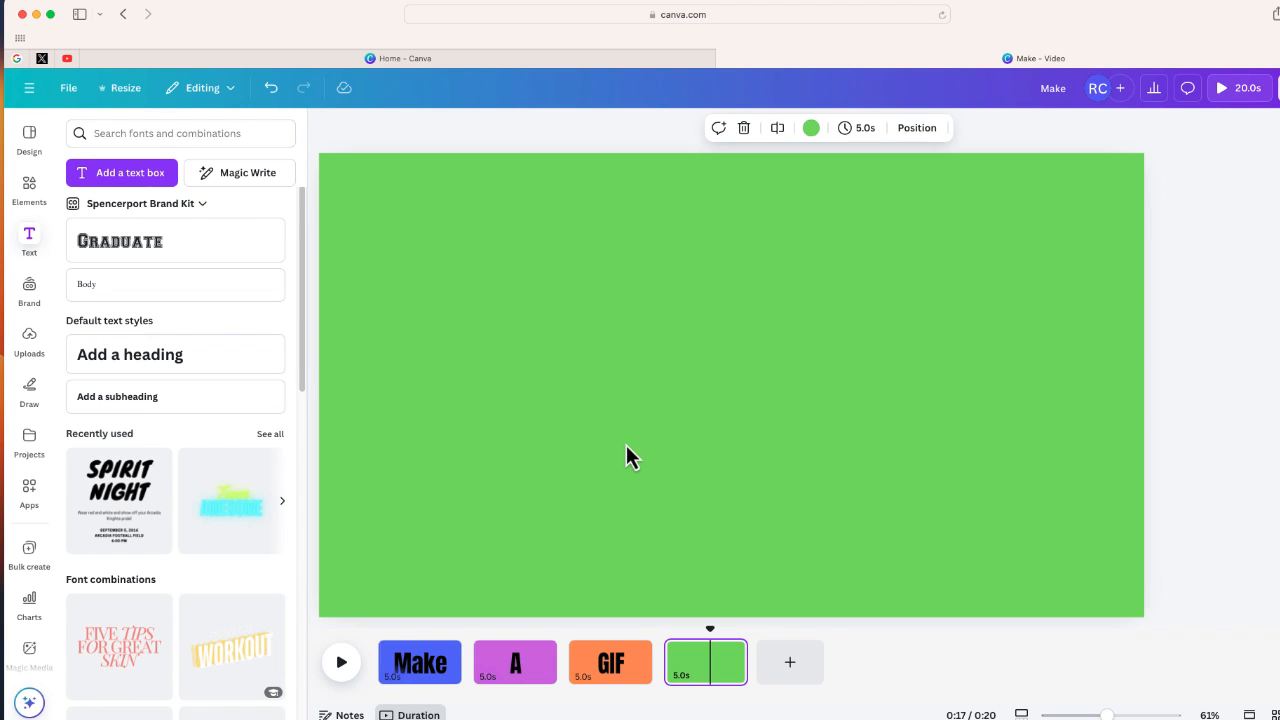
# - Place the round Canva logo from Elements centred on the green fourth page
pyautogui.click(30, 184)
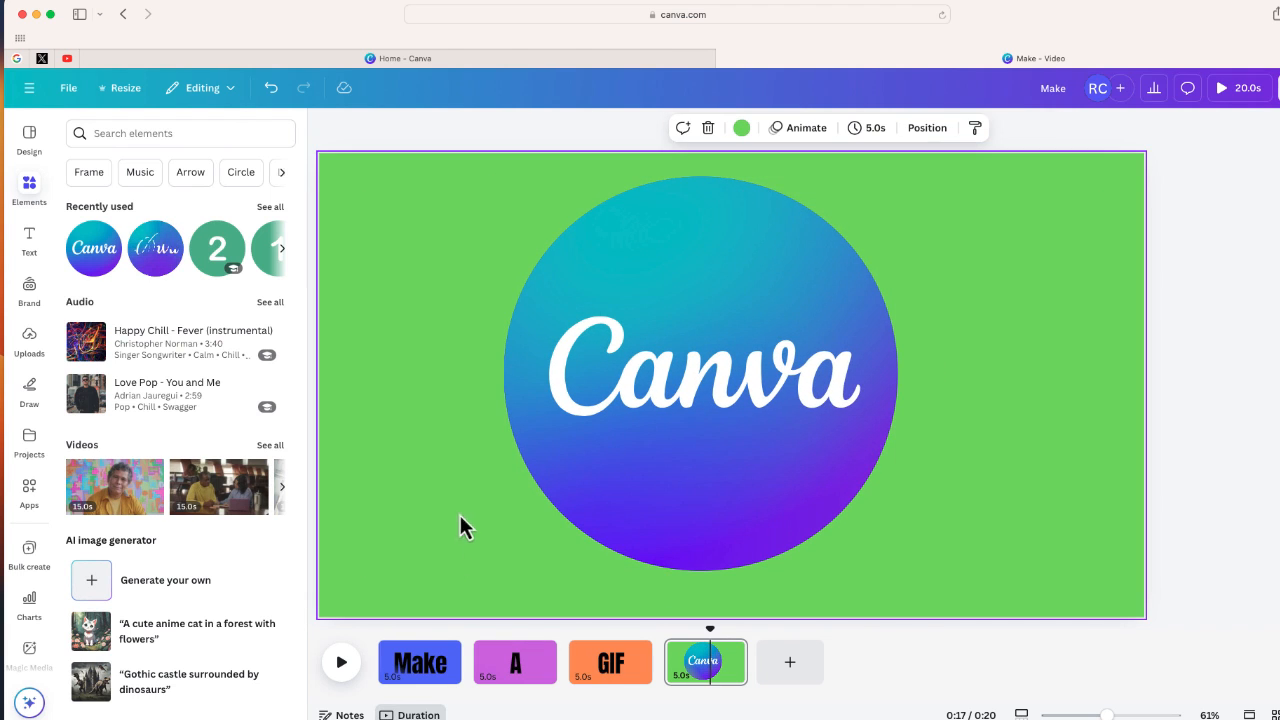
# - Play the four-page video from page 1, then return to the Make page
pyautogui.click(420, 662)
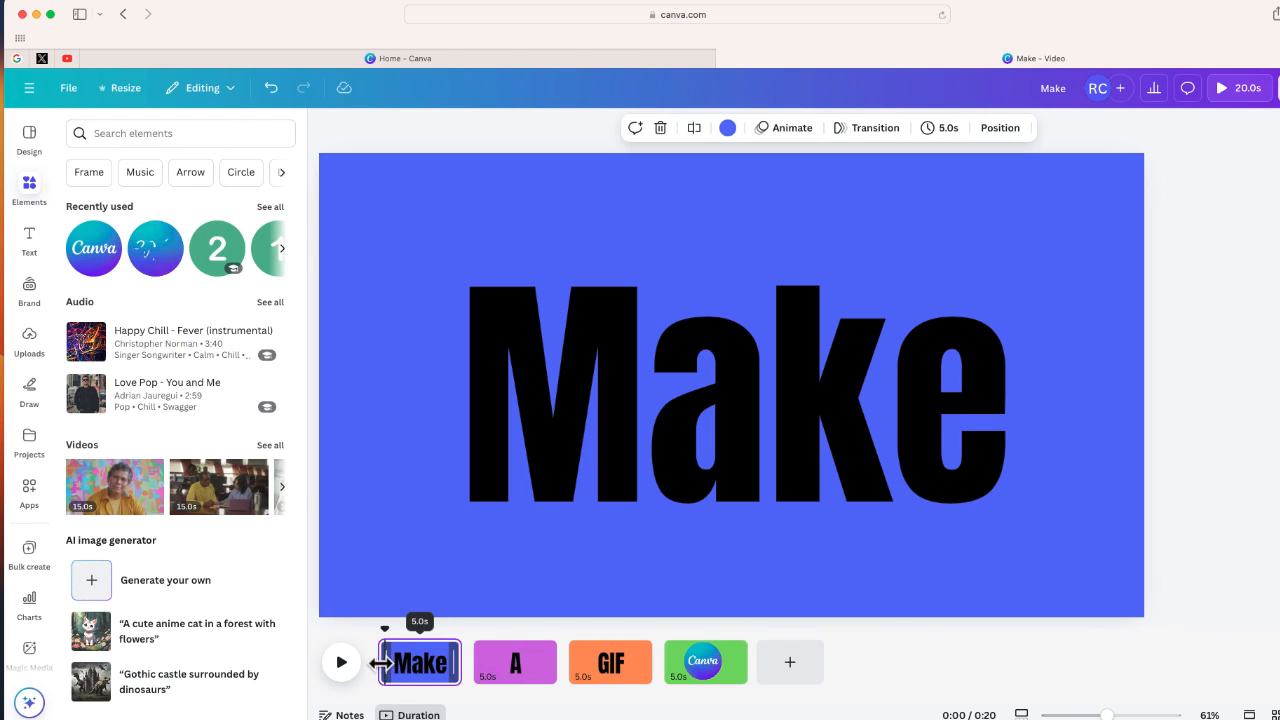
pyautogui.click(340, 662)
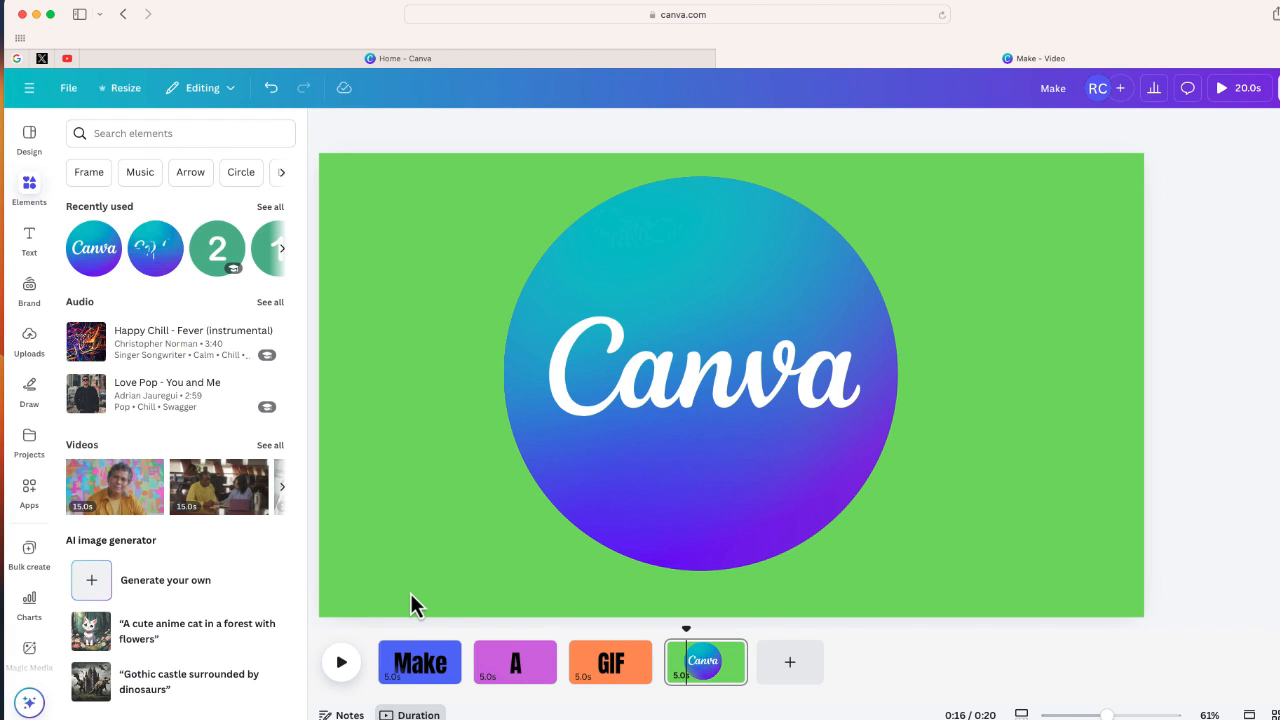
pyautogui.click(420, 662)
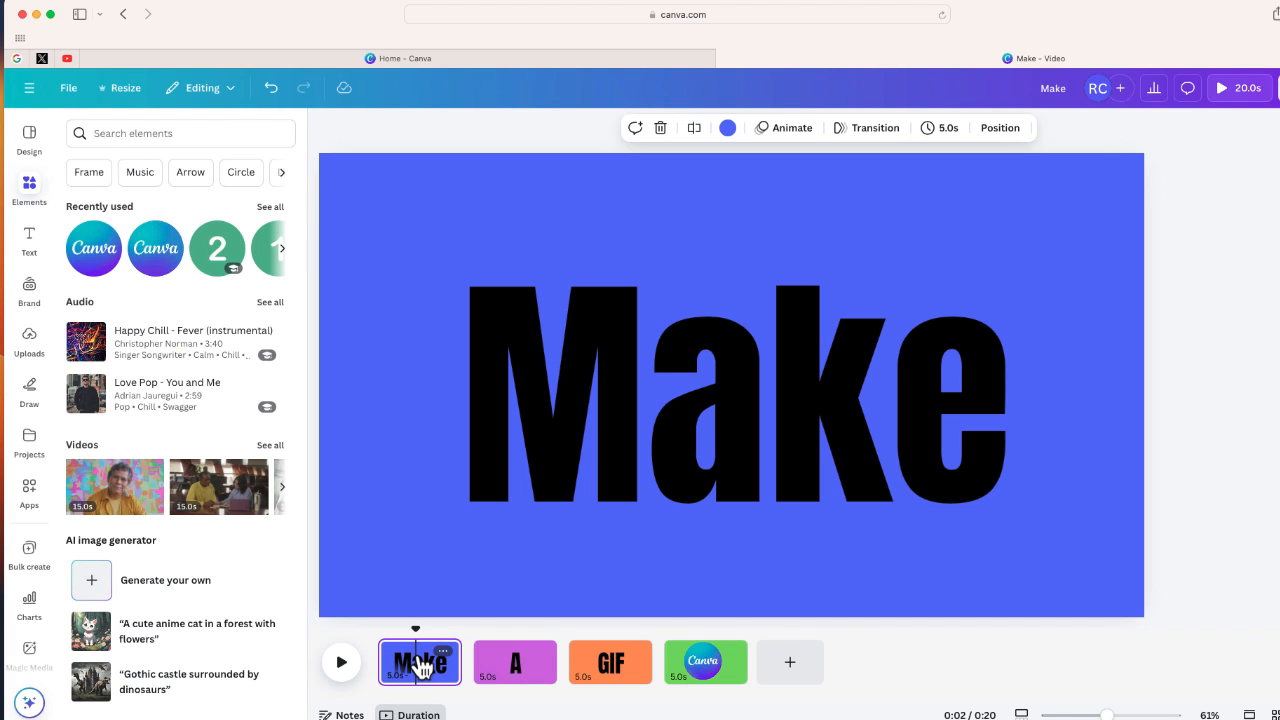
pyautogui.moveTo(836, 336)
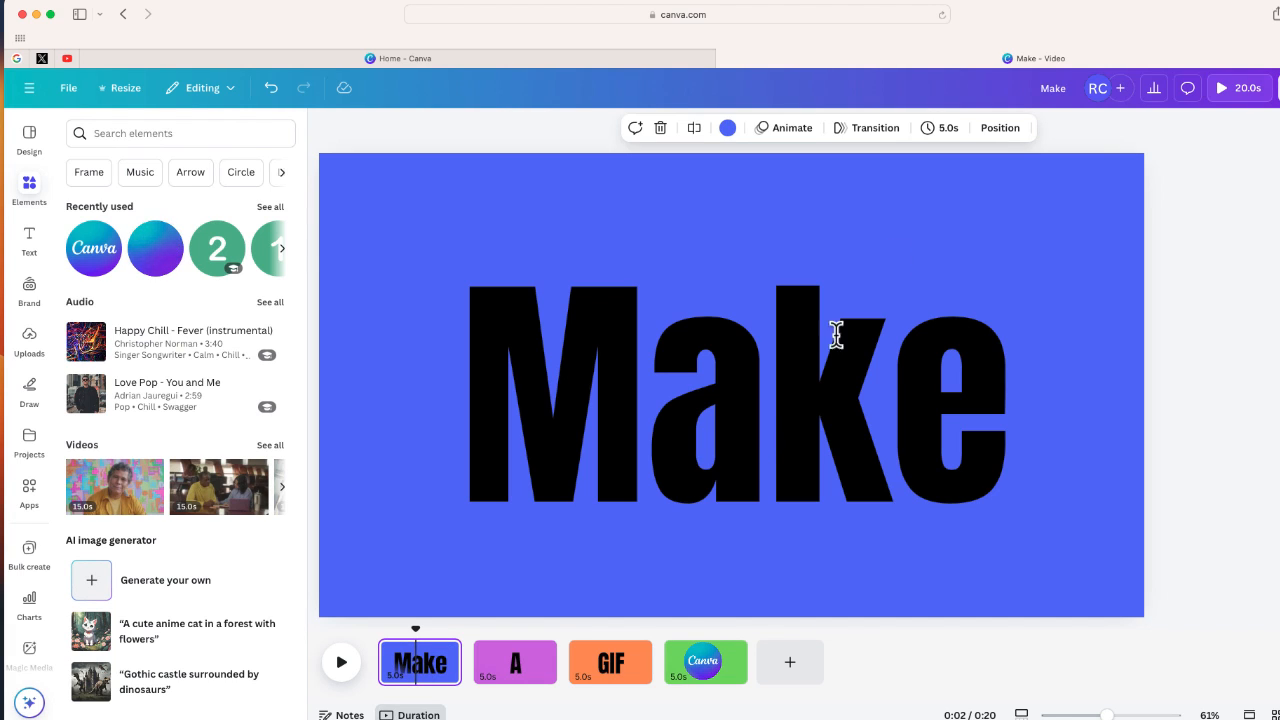
pyautogui.click(946, 128)
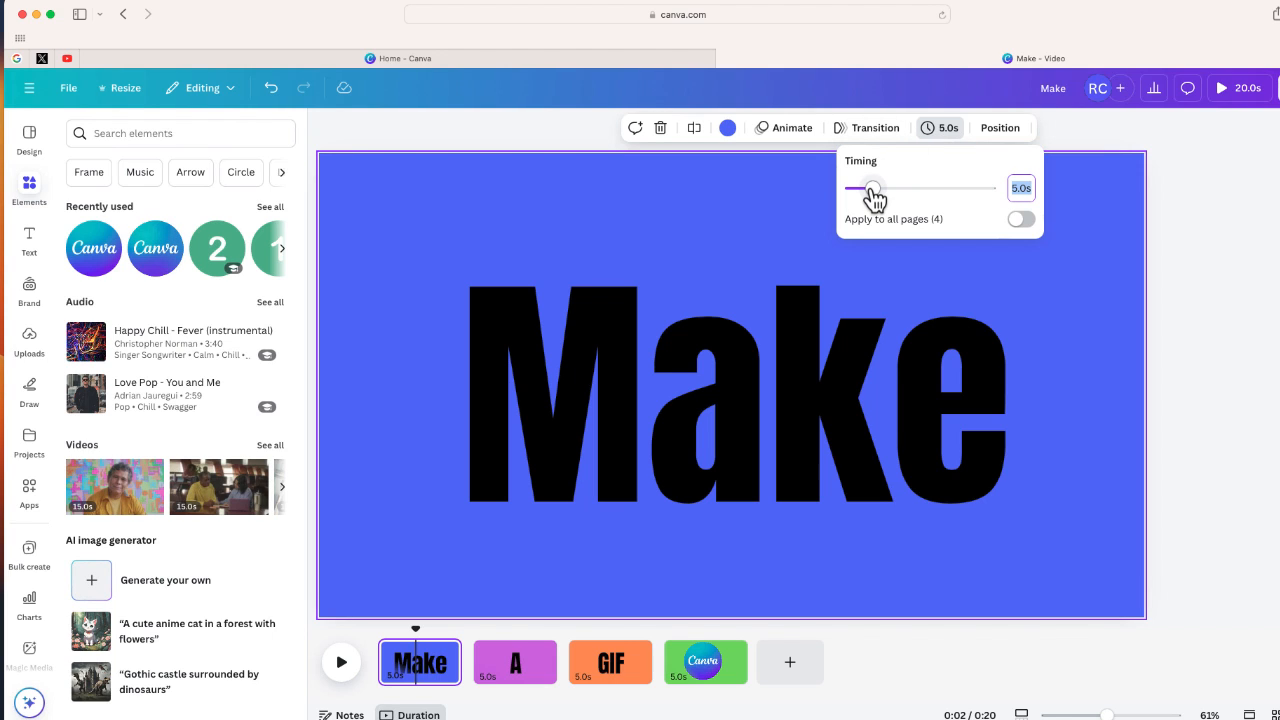
# - Set every page to 0.5 seconds via Apply to all pages and preview the 2-second video
pyautogui.moveTo(872, 188); pyautogui.dragTo(856, 188)
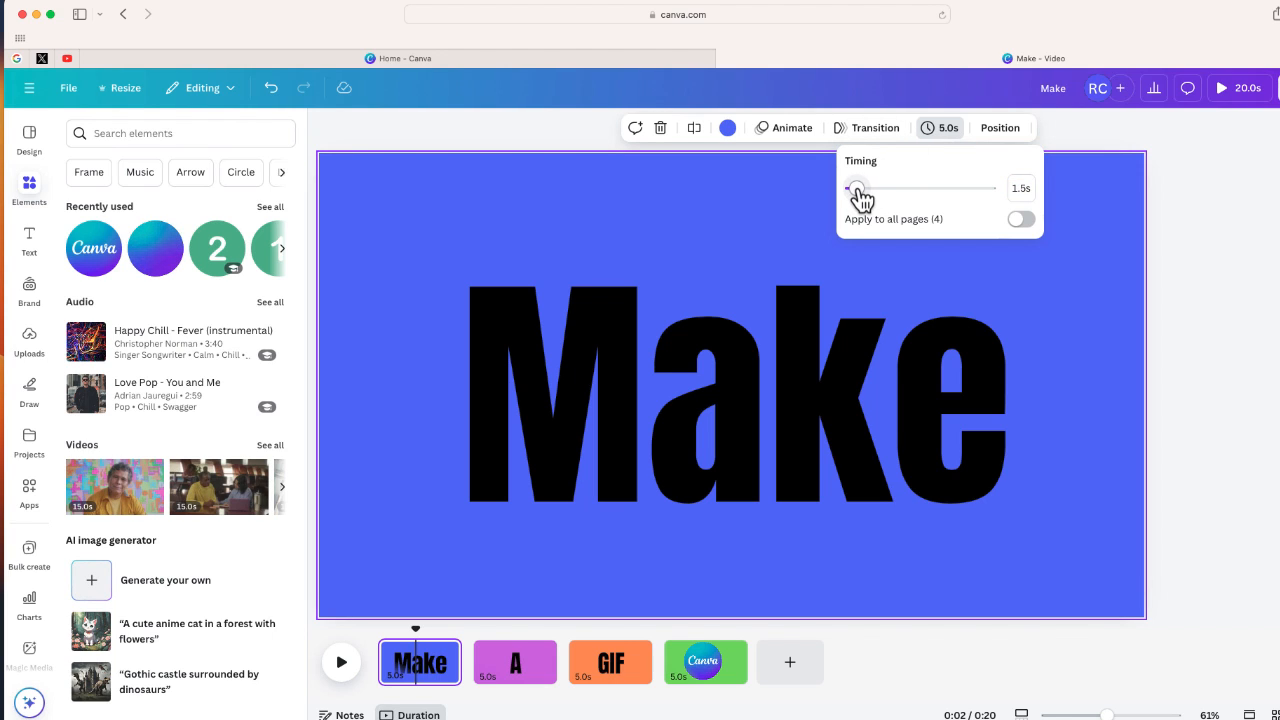
pyautogui.moveTo(856, 188); pyautogui.dragTo(844, 188)
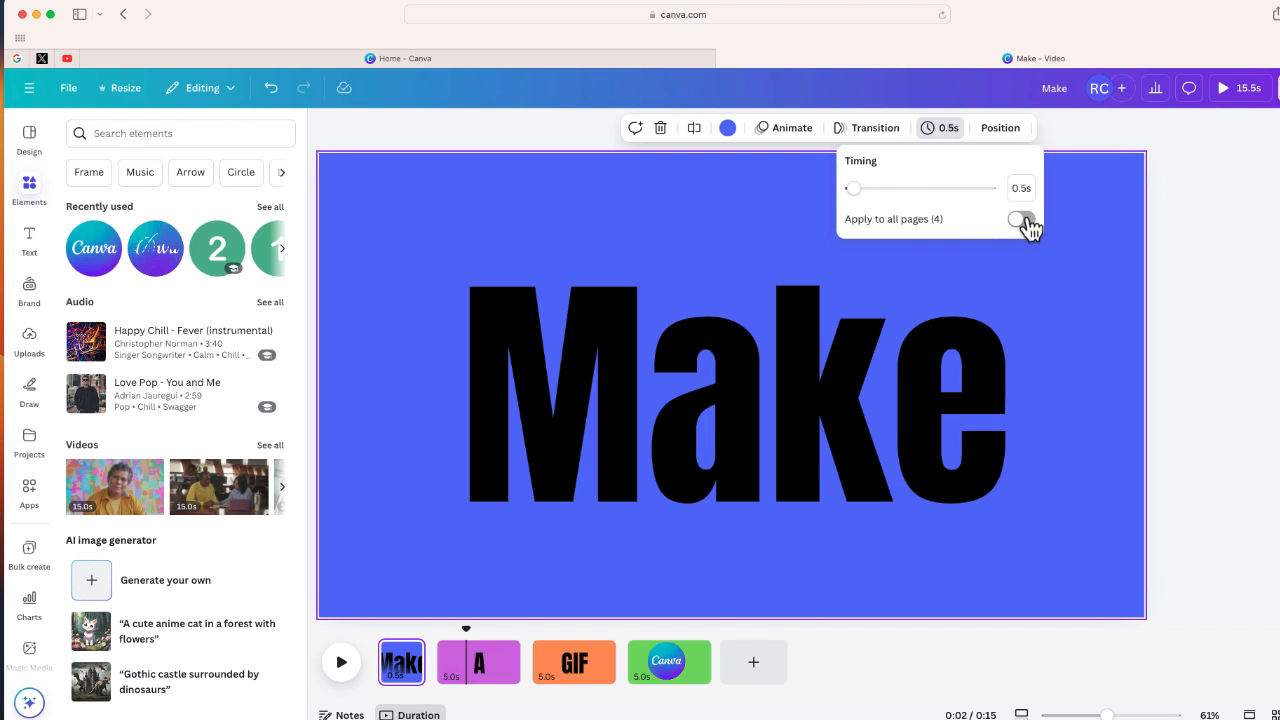
pyautogui.click(1020, 218)
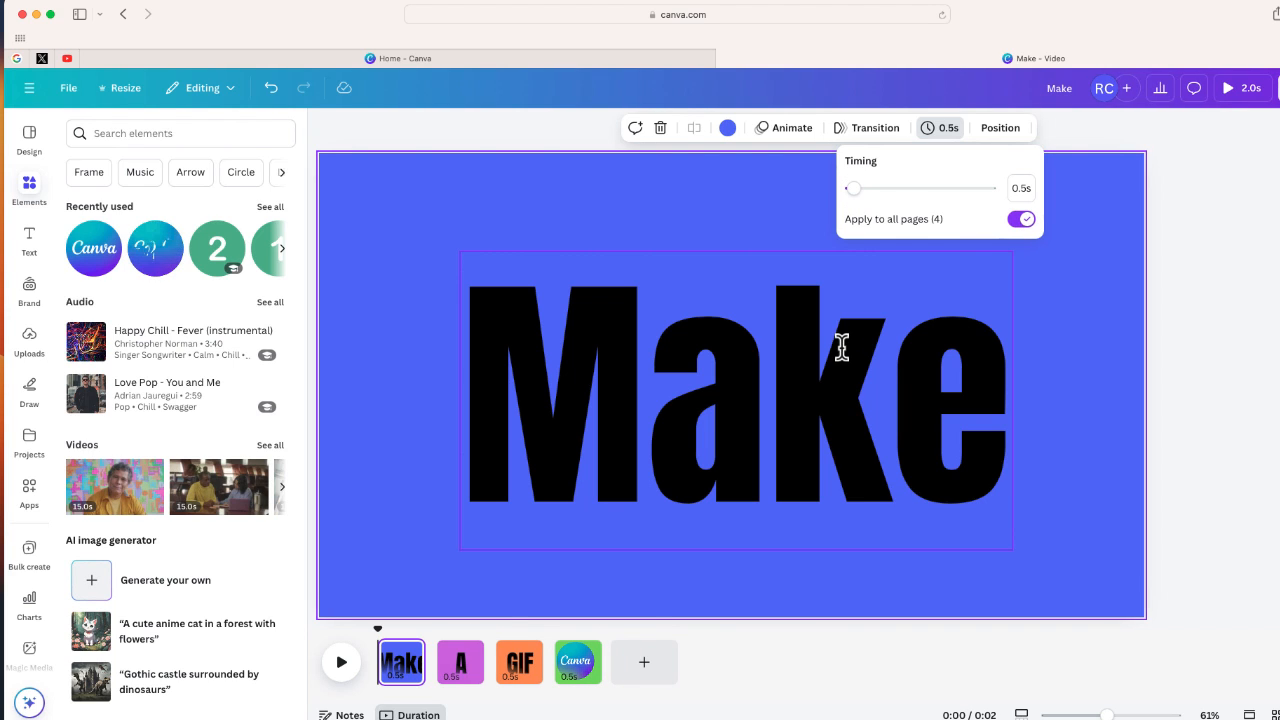
pyautogui.click(340, 662)
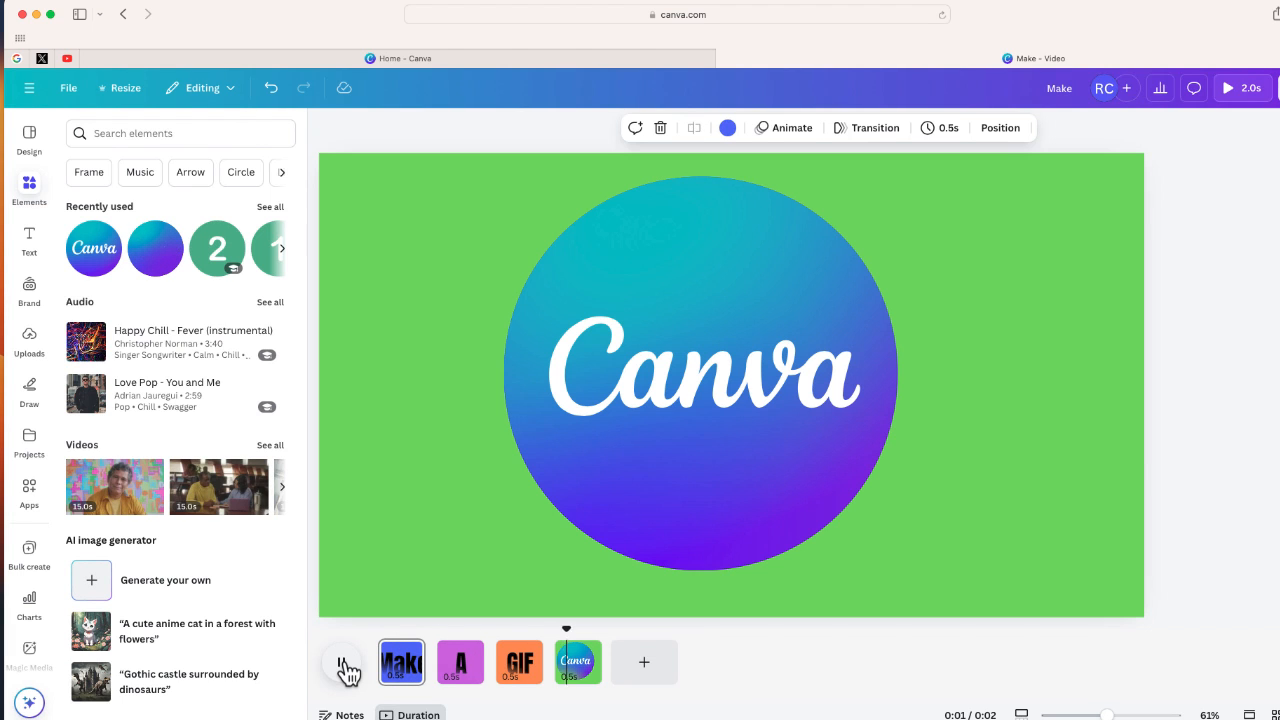
pyautogui.click(400, 662)
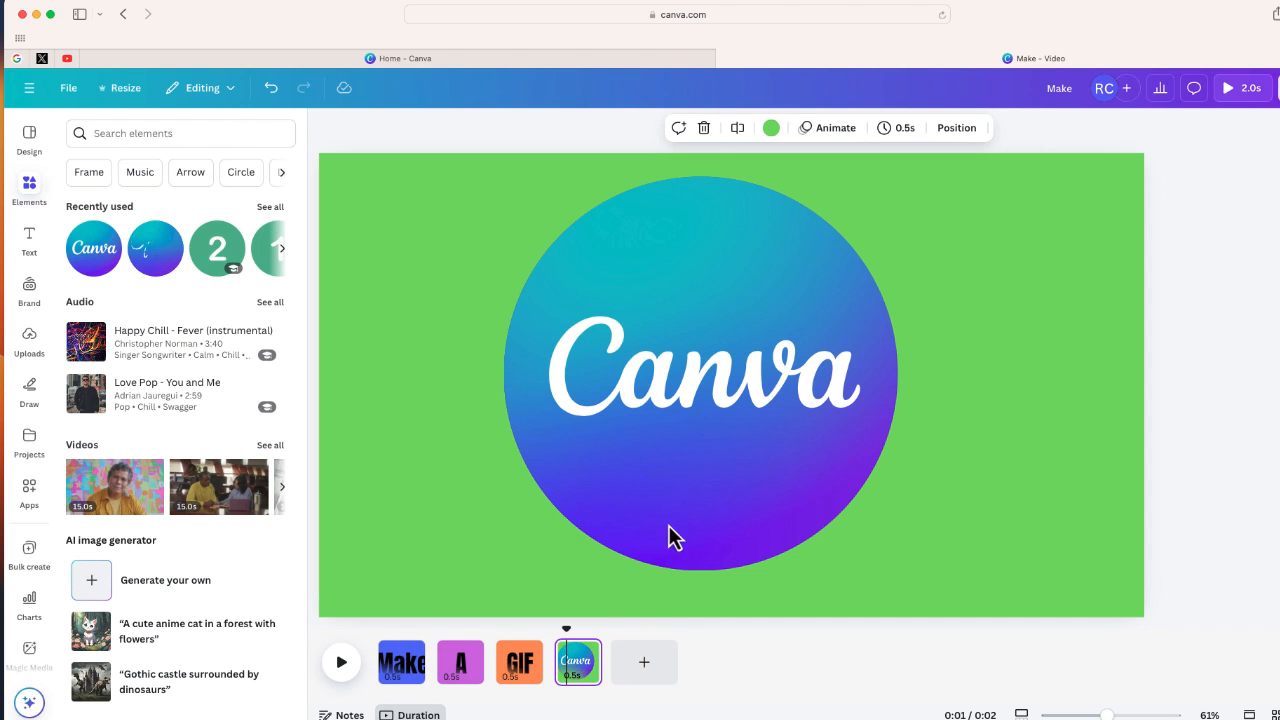
# - Set the Canva logo page's duration to 1.5 seconds
pyautogui.click(896, 128)
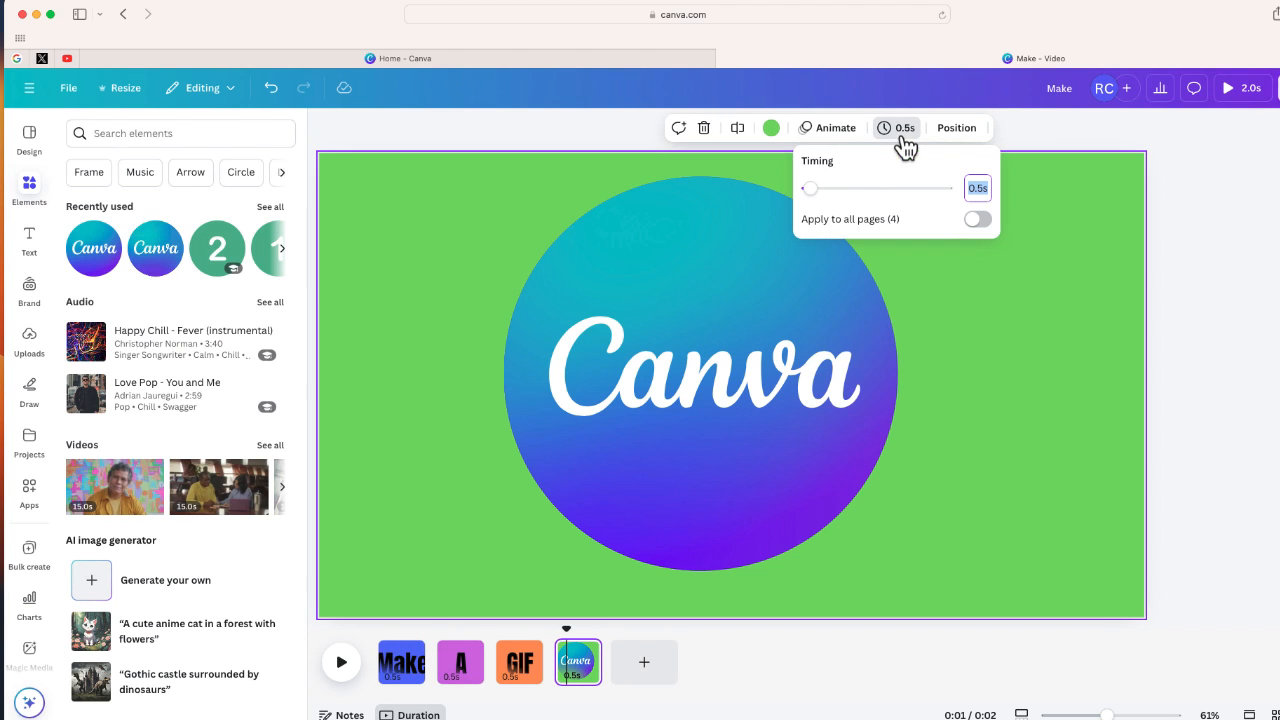
pyautogui.moveTo(810, 188); pyautogui.dragTo(816, 188)
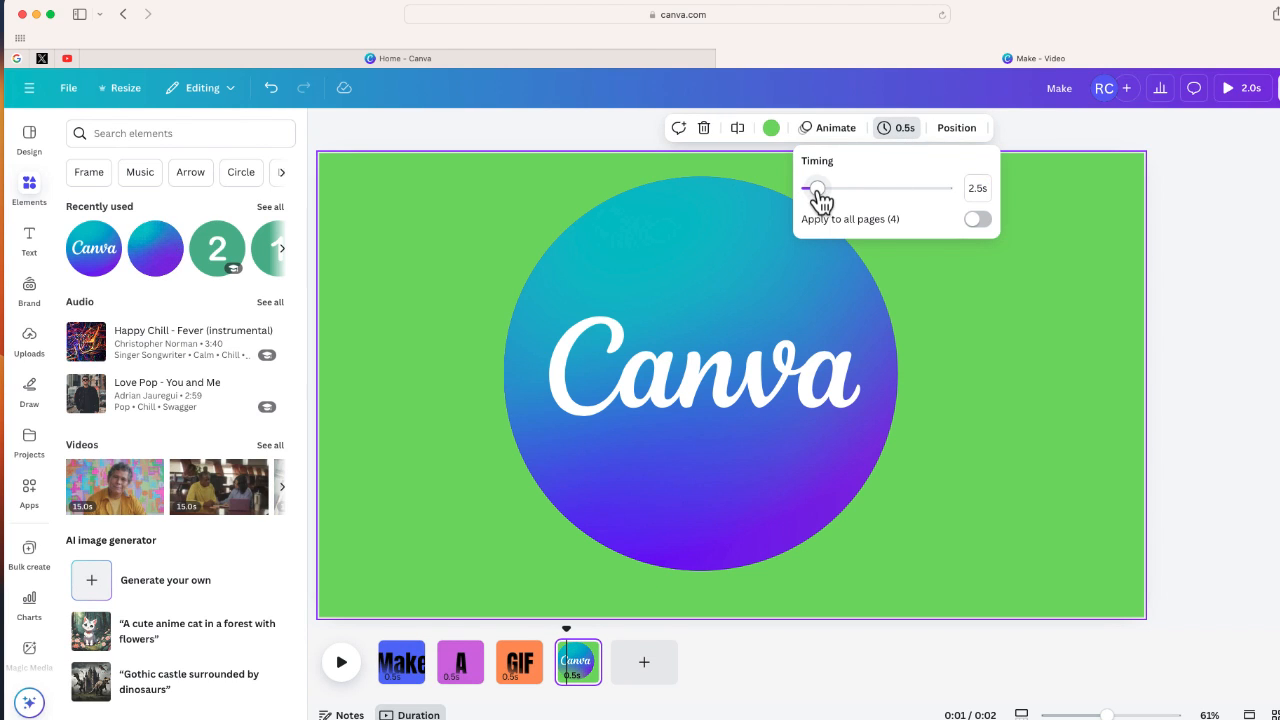
pyautogui.moveTo(820, 188); pyautogui.dragTo(814, 188)
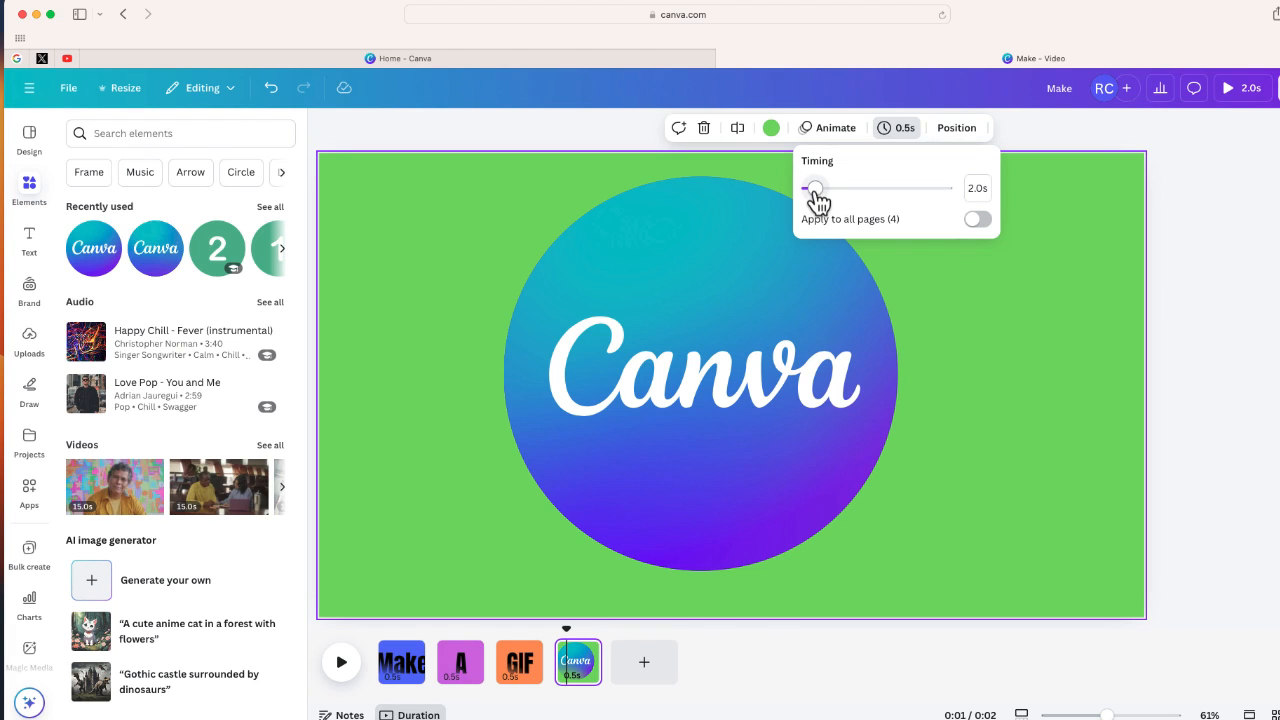
pyautogui.moveTo(816, 188); pyautogui.dragTo(812, 188)
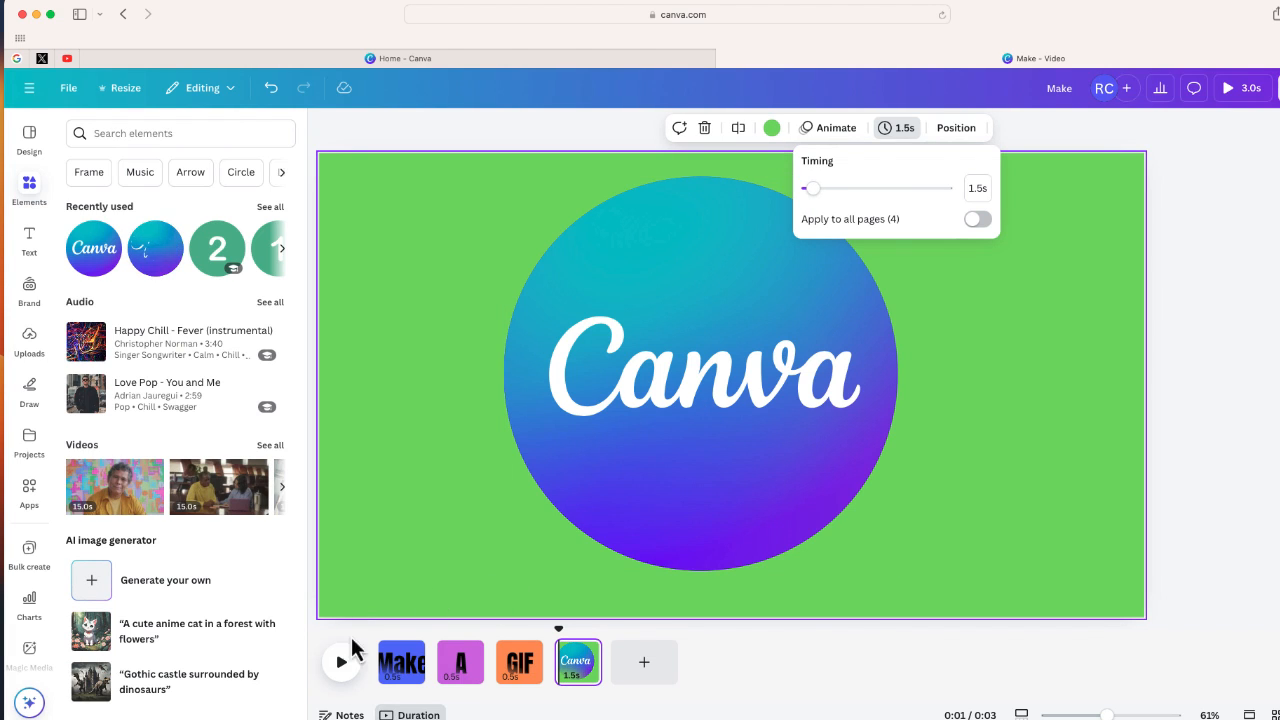
# - Play the re-timed 3-second video and go back to the Make page
pyautogui.click(340, 662)
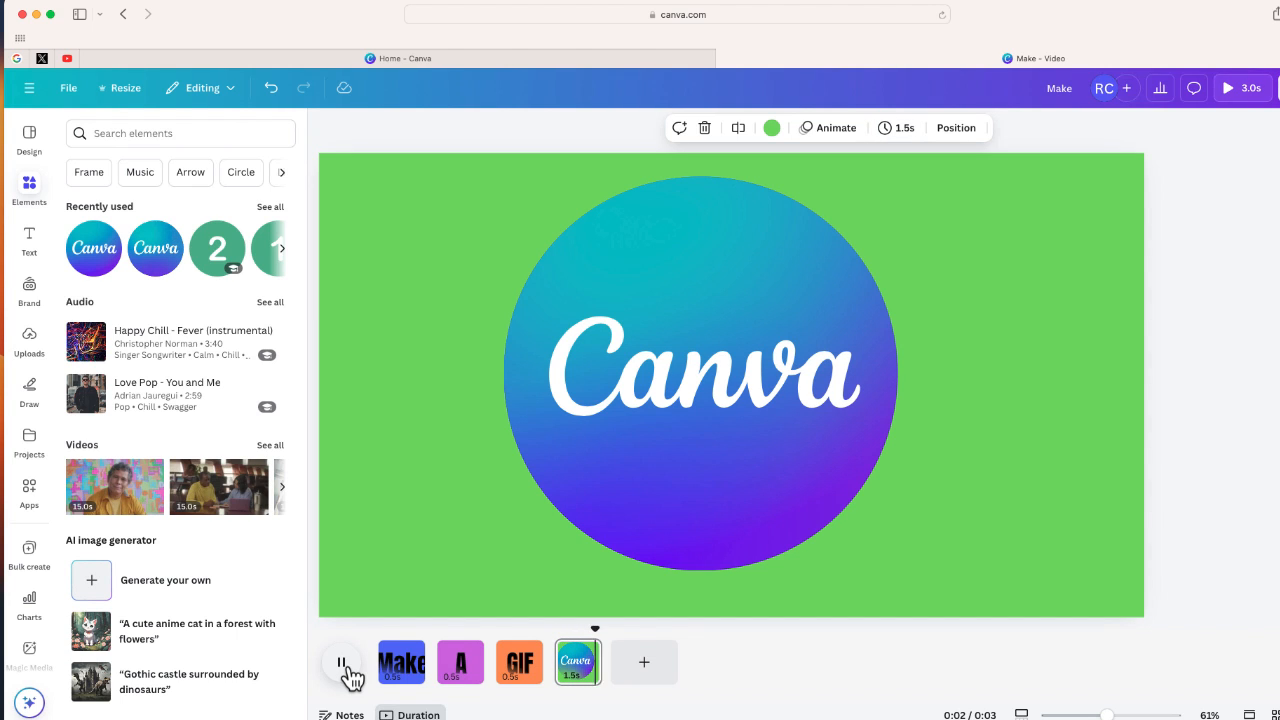
pyautogui.click(460, 664)
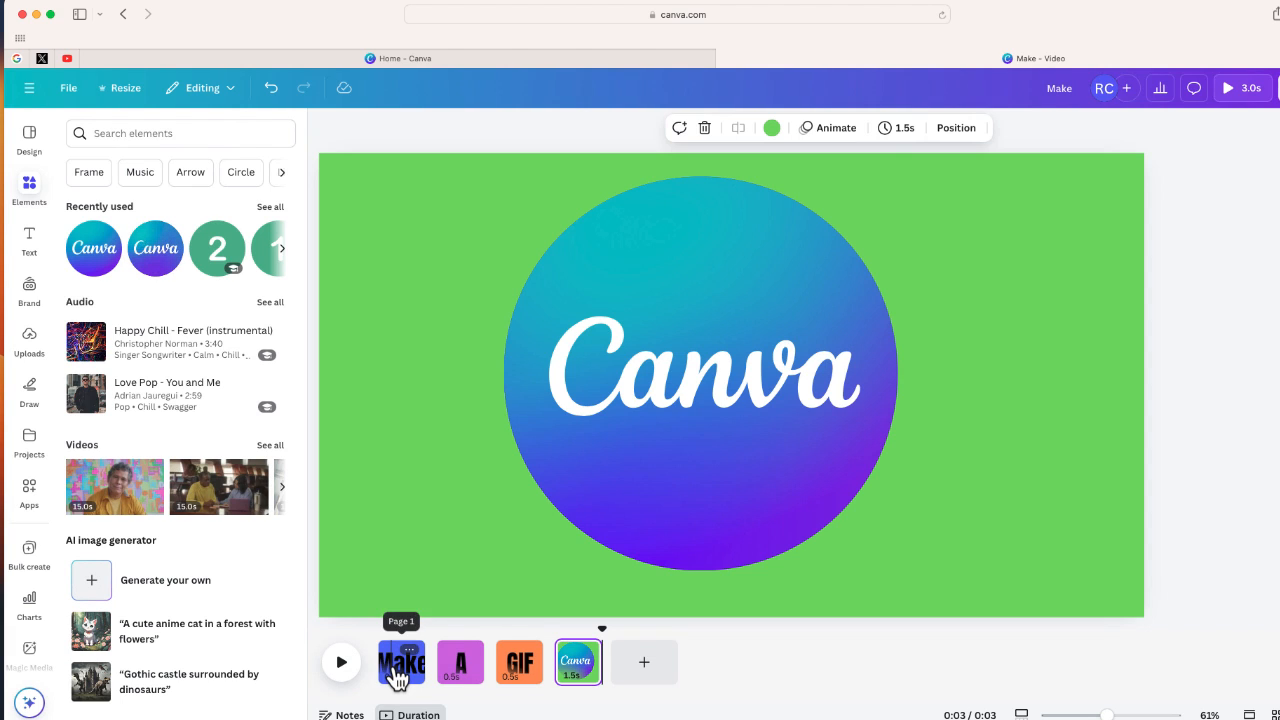
pyautogui.click(400, 662)
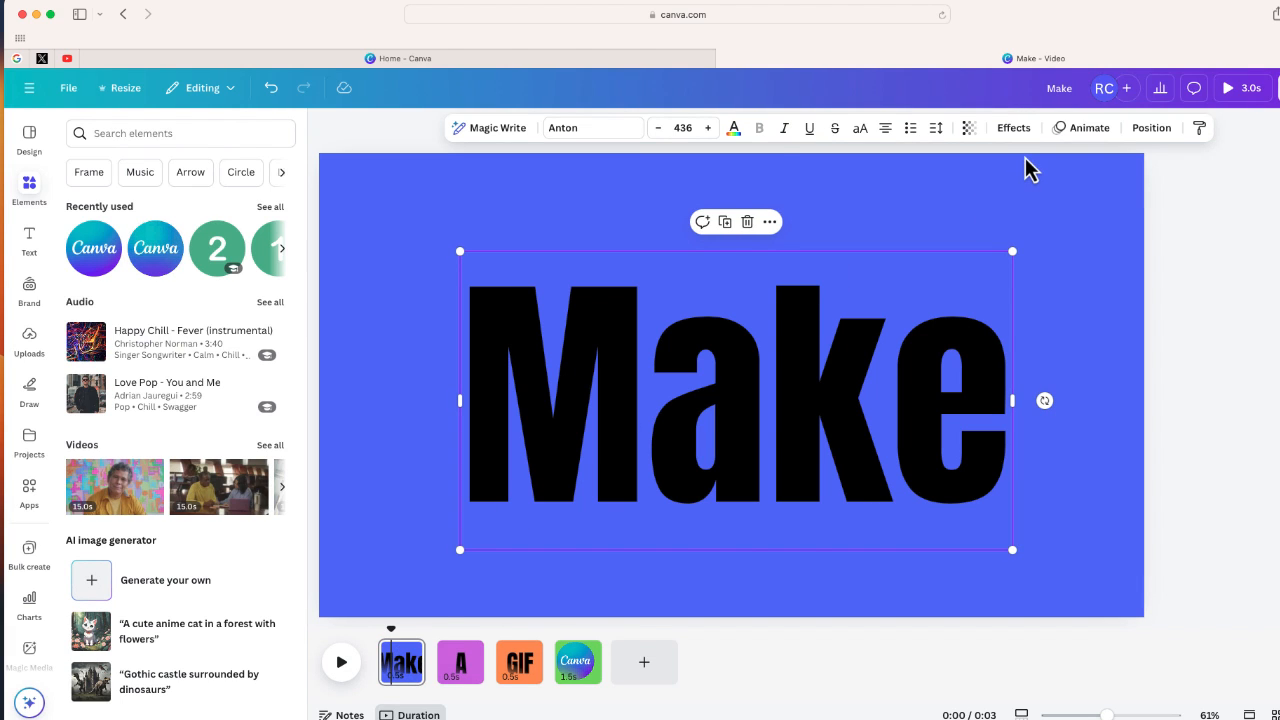
# - Give the Make heading a Fade animation and move on to the A page
pyautogui.click(1088, 128)
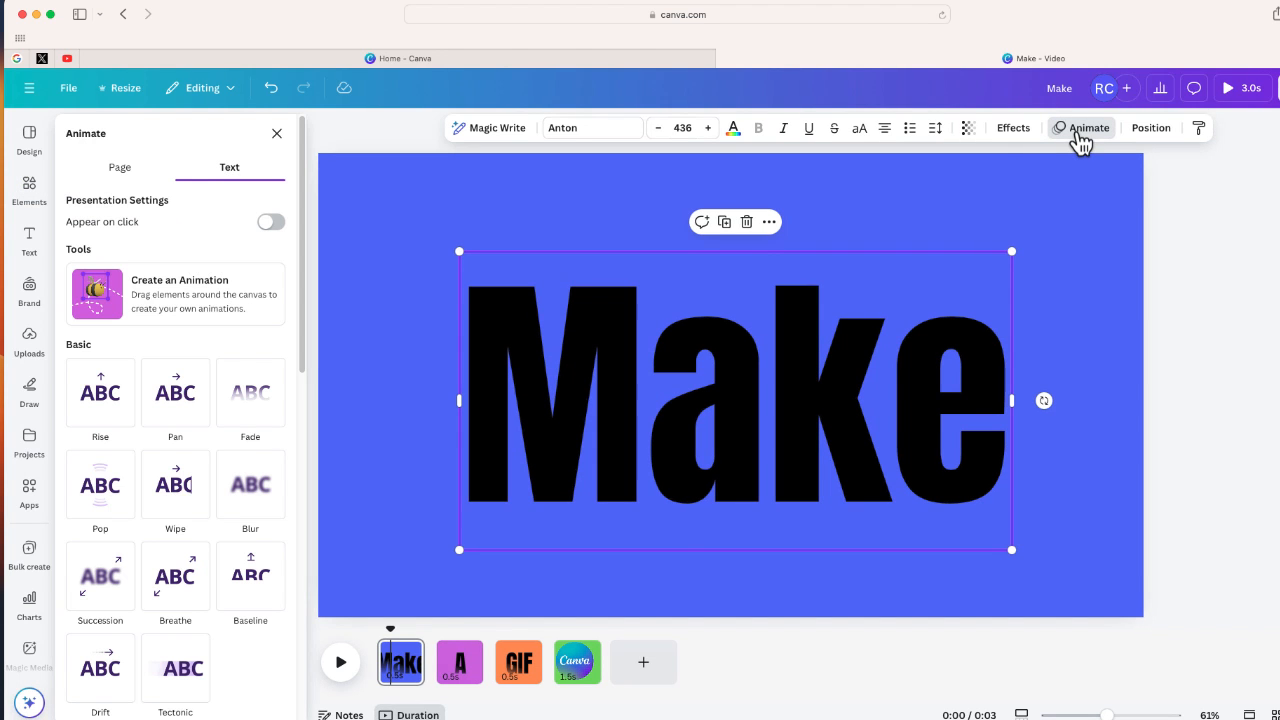
pyautogui.click(250, 392)
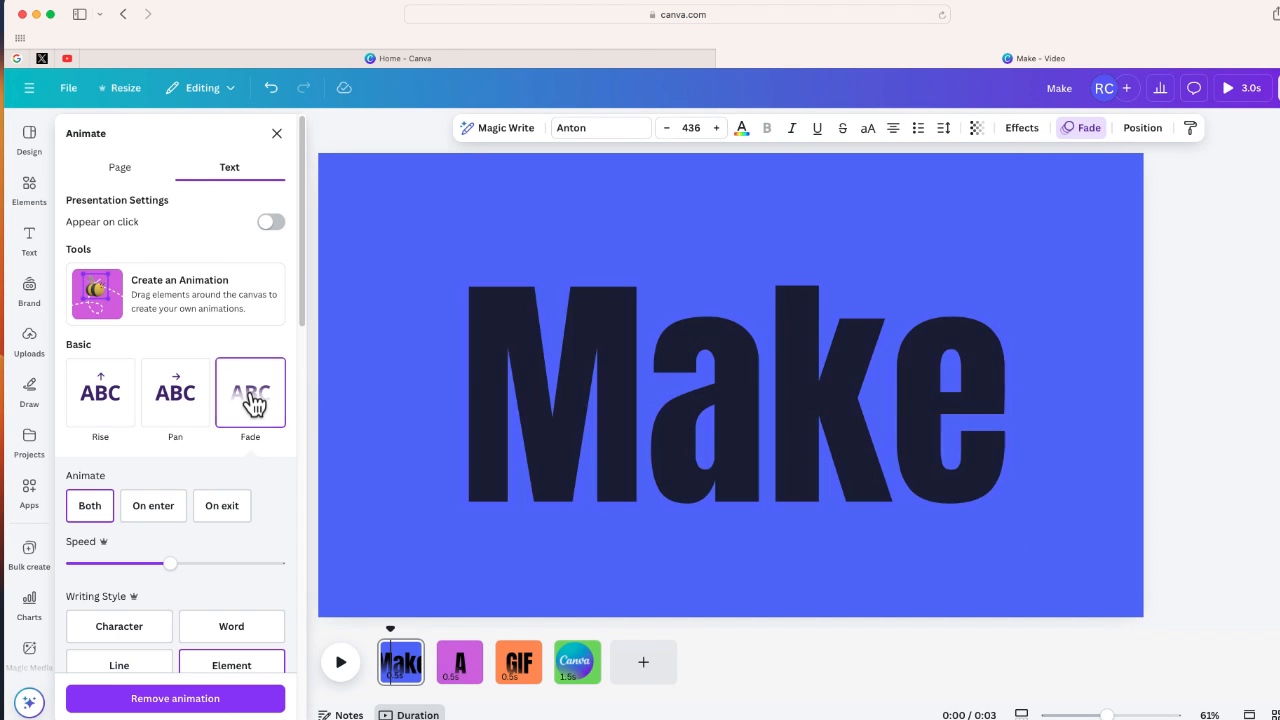
pyautogui.click(736, 396)
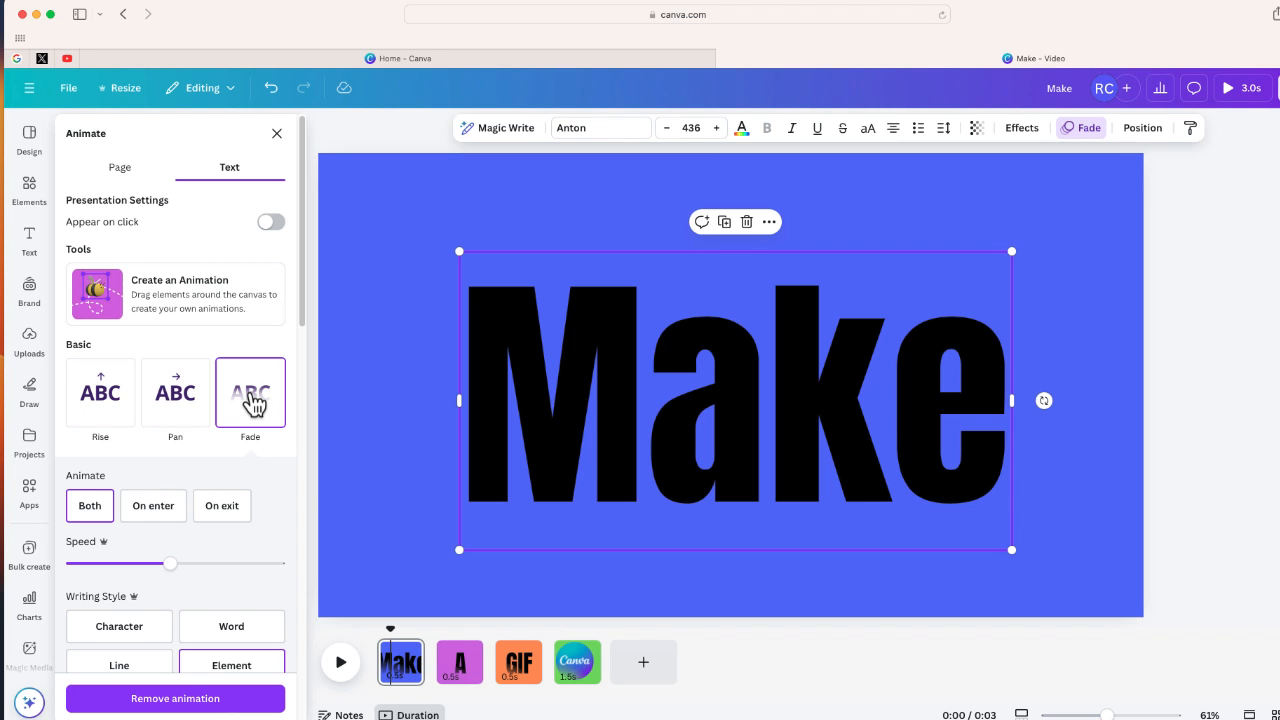
pyautogui.click(460, 662)
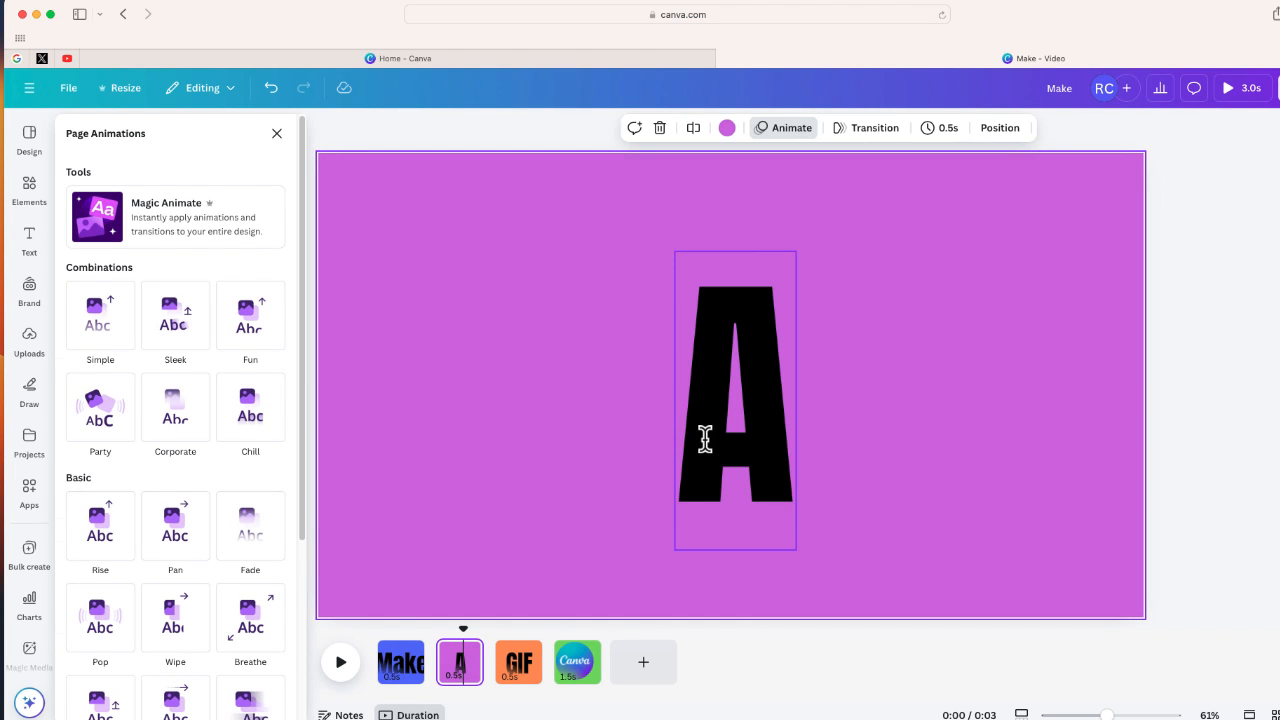
pyautogui.click(516, 662)
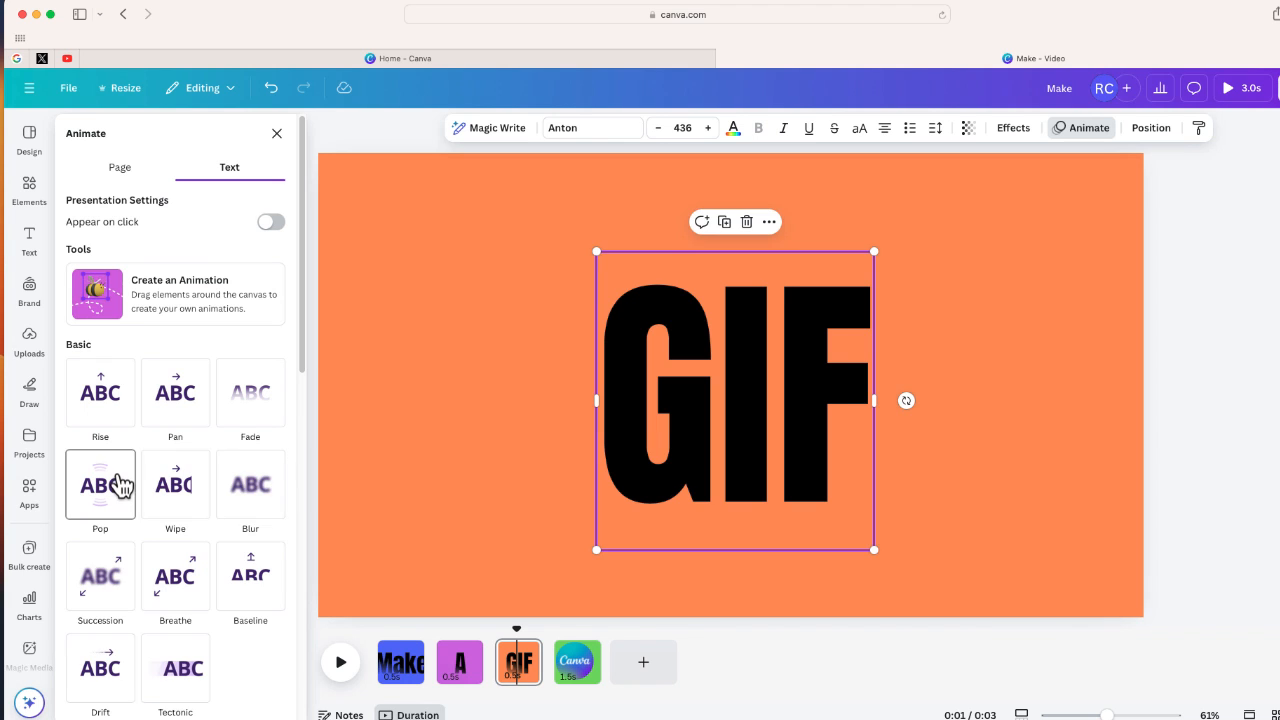
# - Apply a Pop animation to the GIF text and bring up page transition choices
pyautogui.click(100, 486)
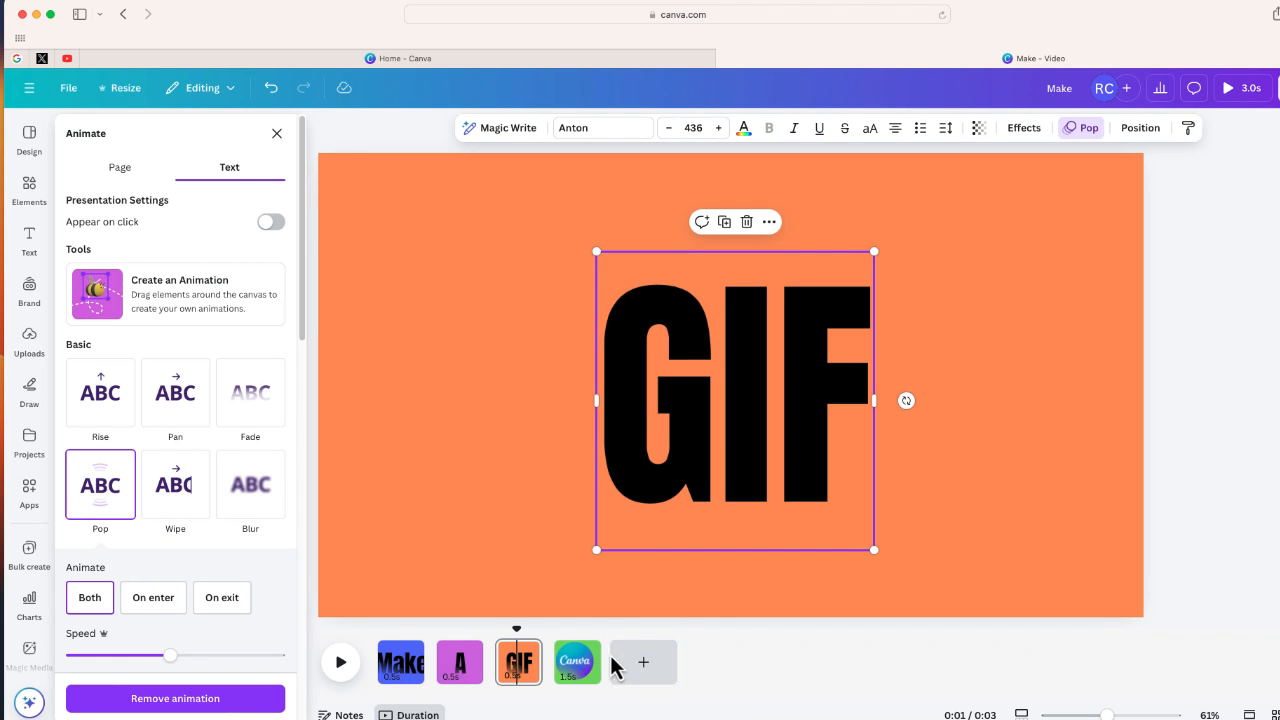
pyautogui.click(576, 662)
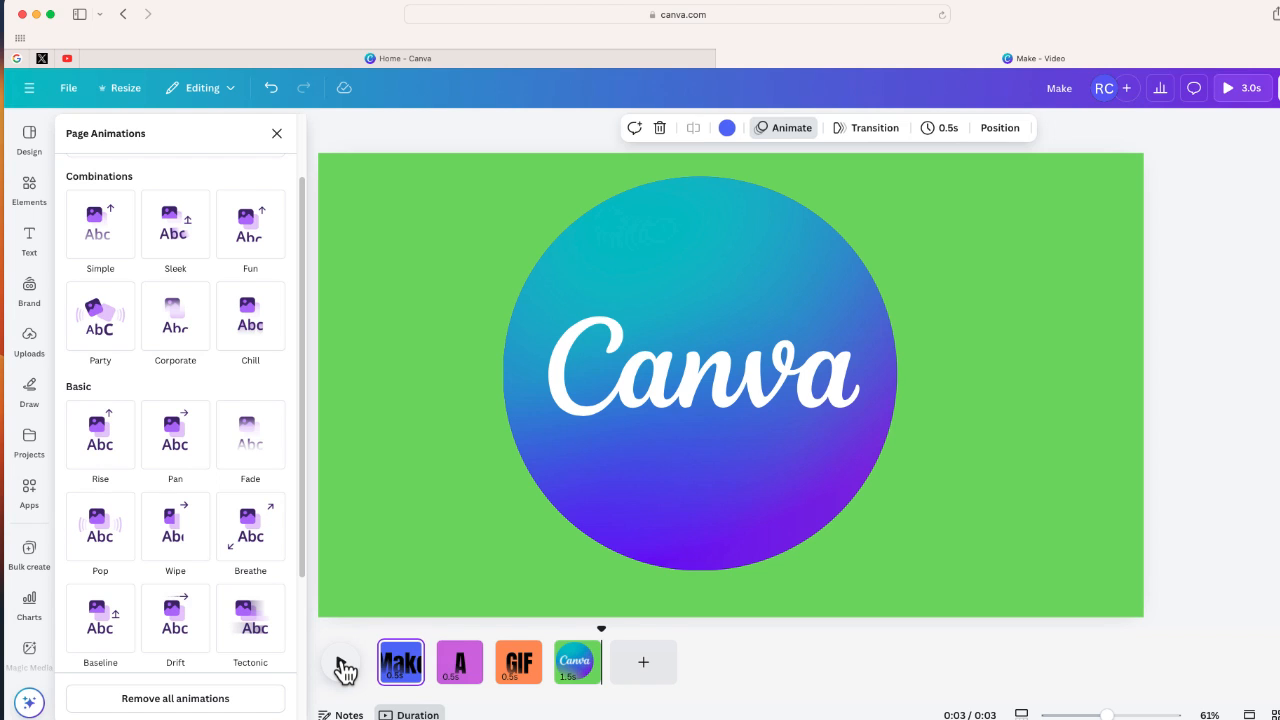
pyautogui.click(400, 662)
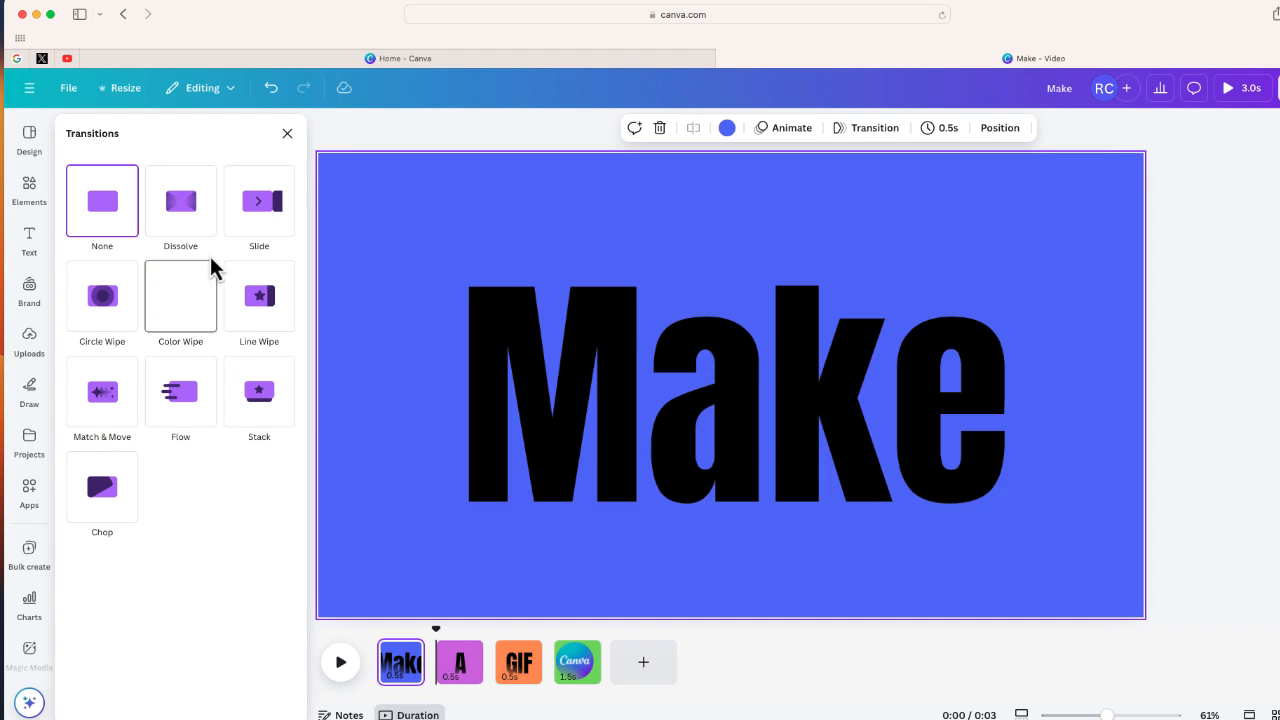
# - Try Dissolve then settle on Slide transitions after the Make page and between A and GIF
pyautogui.click(180, 202)
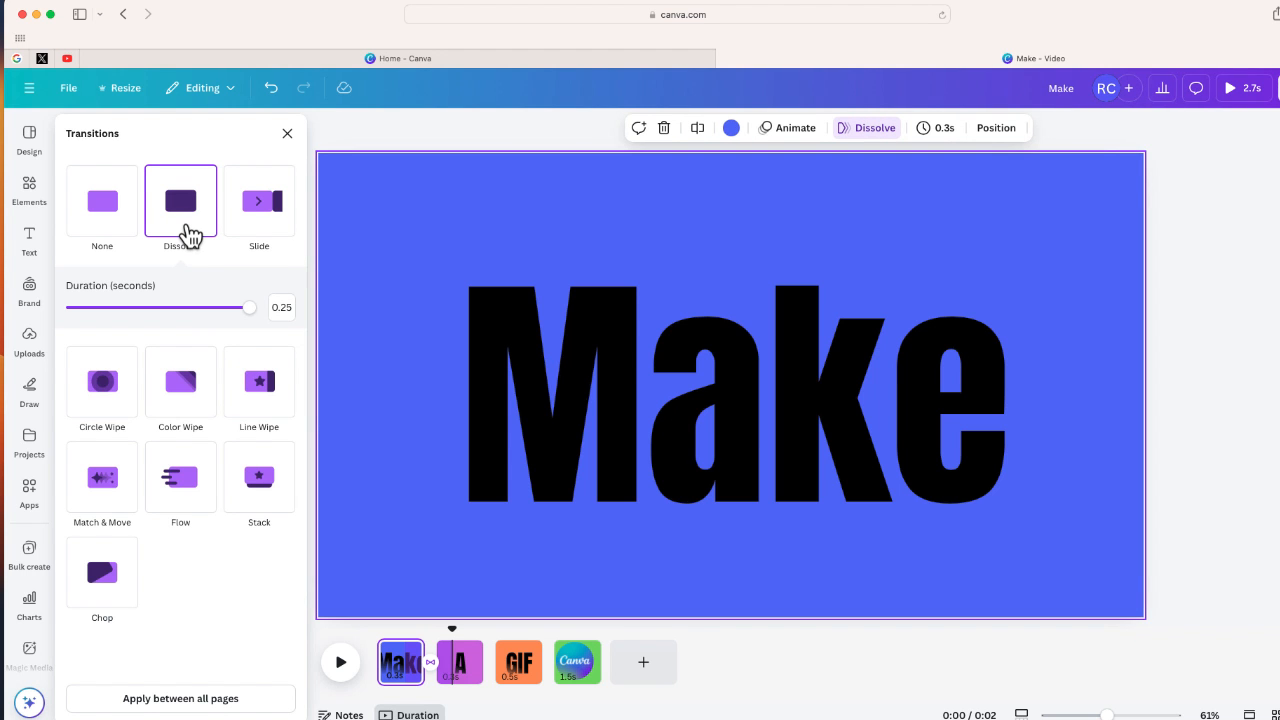
pyautogui.click(260, 202)
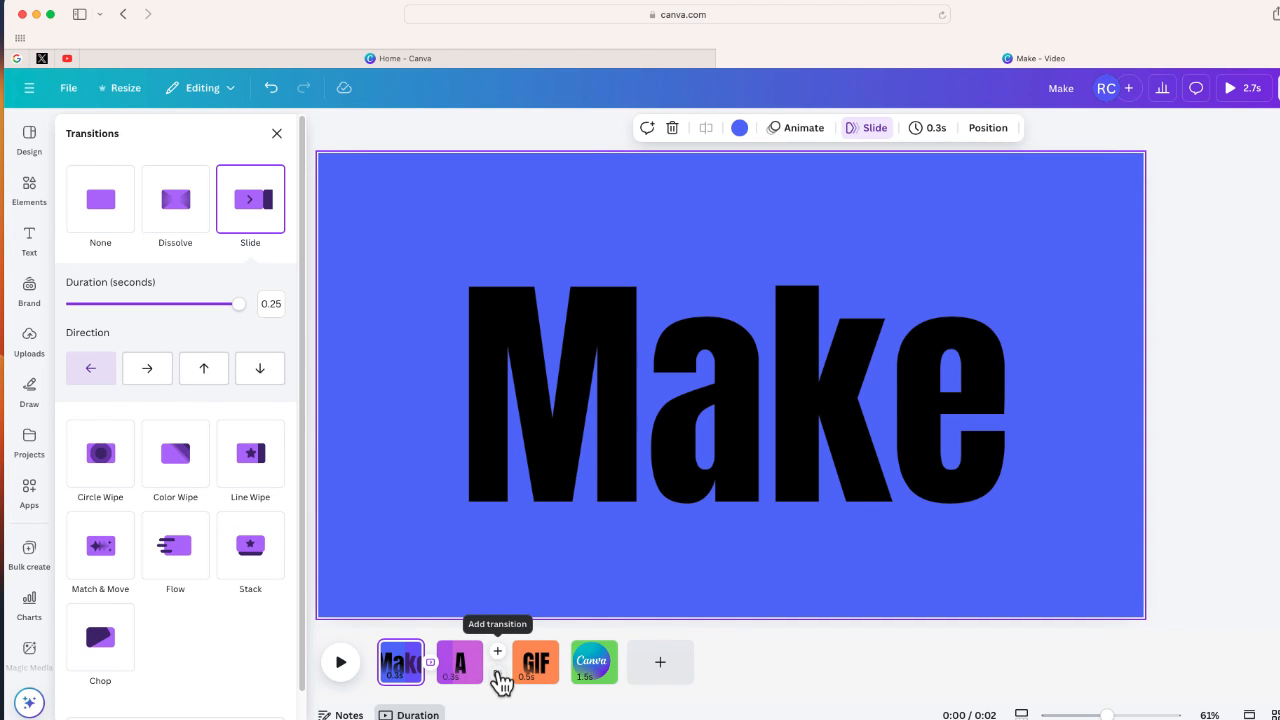
pyautogui.click(460, 662)
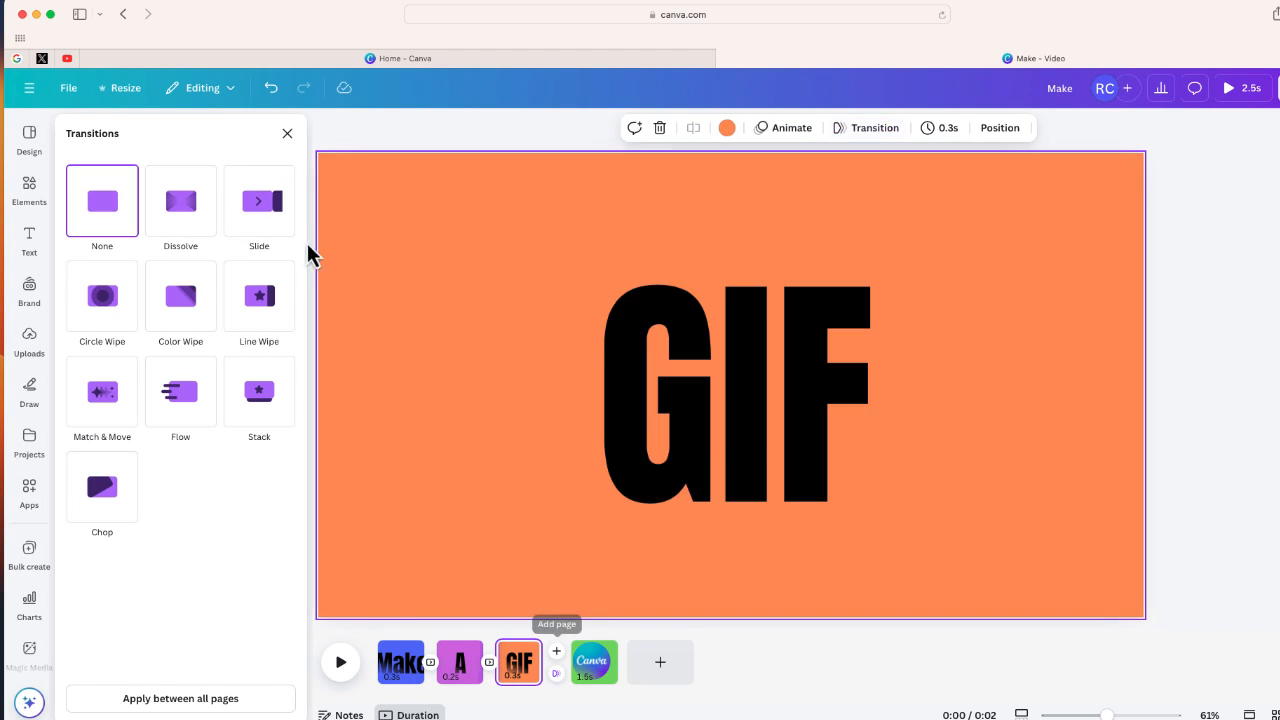
pyautogui.click(260, 200)
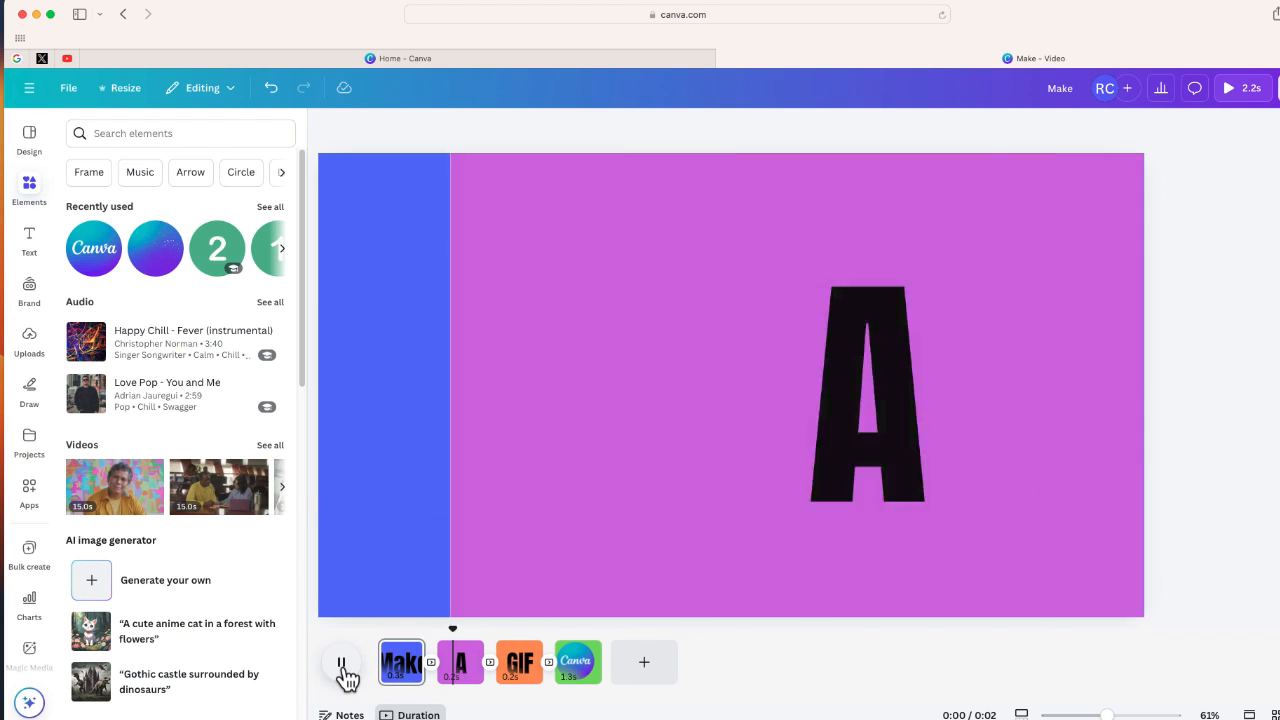
# - Play the video to check the transitions and reopen the A–GIF transition
pyautogui.click(342, 662)
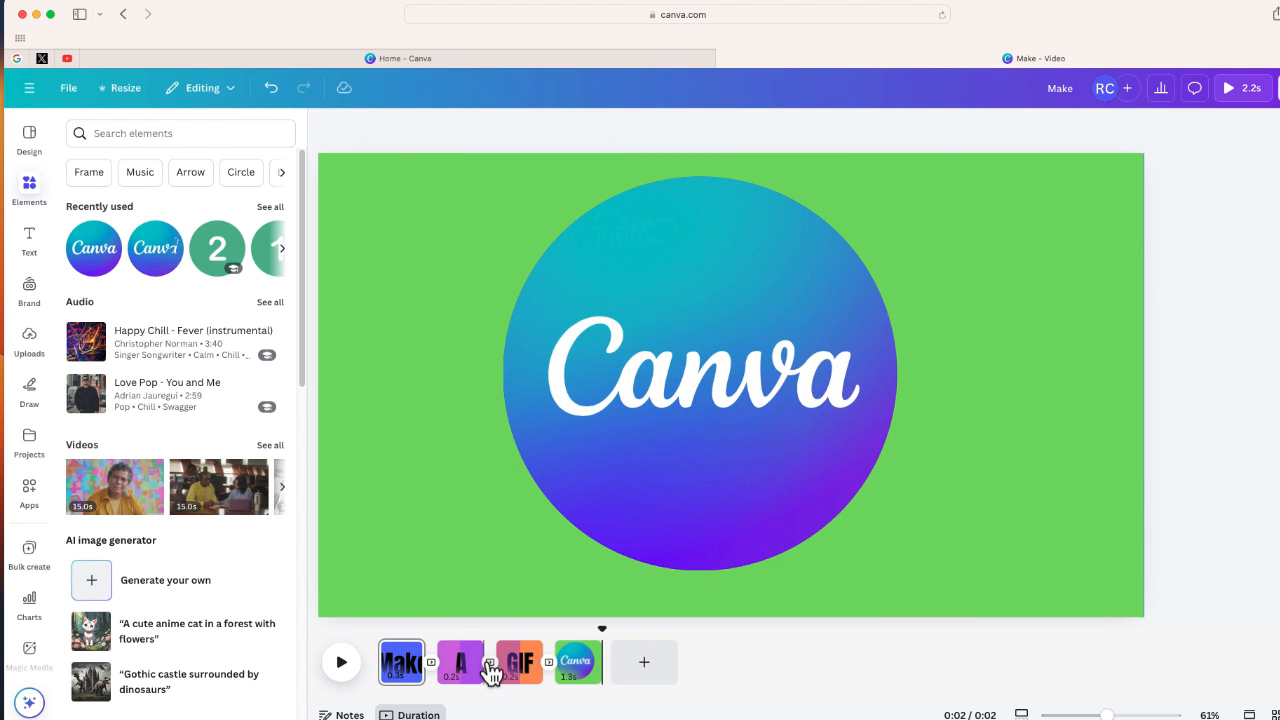
pyautogui.click(432, 662)
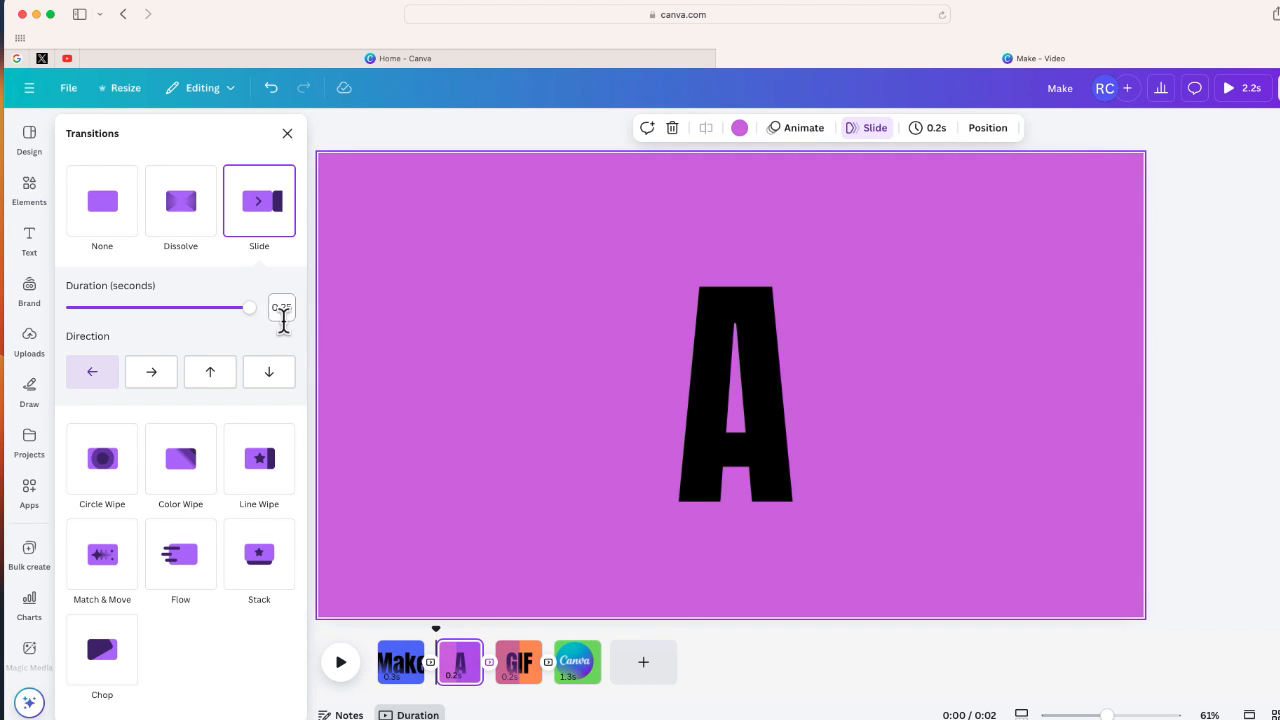
# - Lengthen the Slide transition durations on each page to about 0.4 seconds
pyautogui.moveTo(248, 308); pyautogui.dragTo(136, 308)
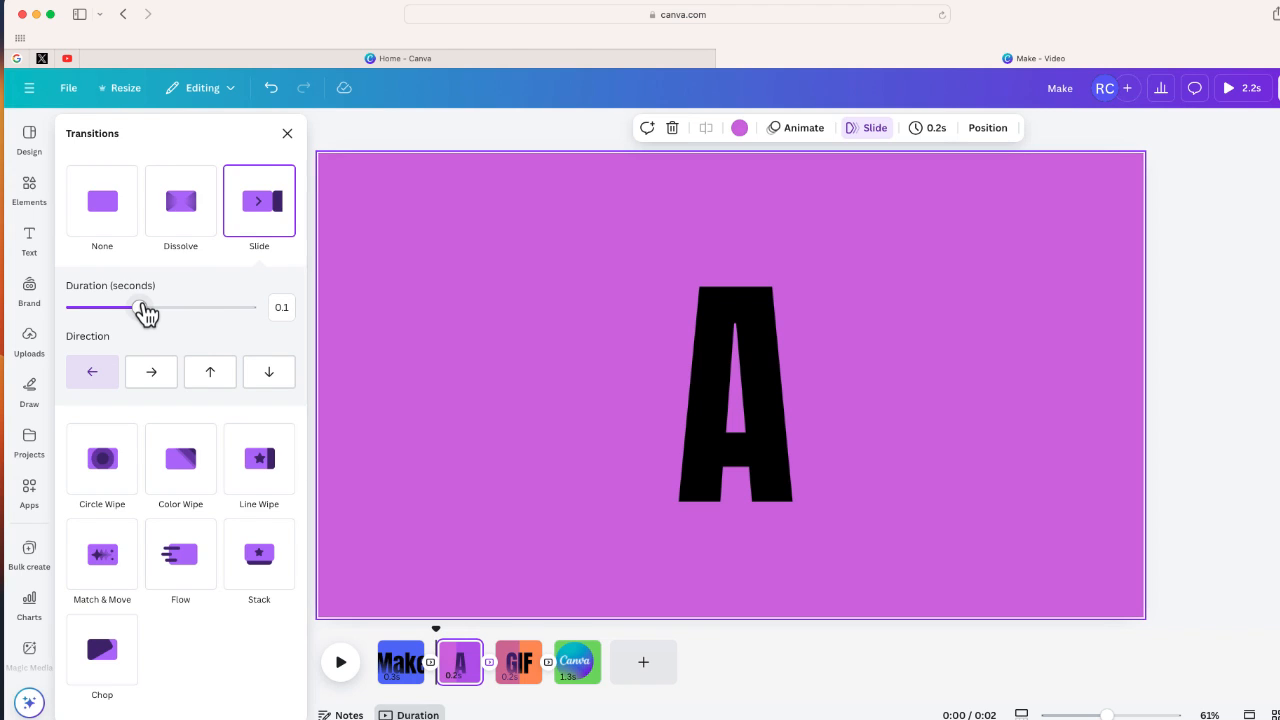
pyautogui.click(518, 662)
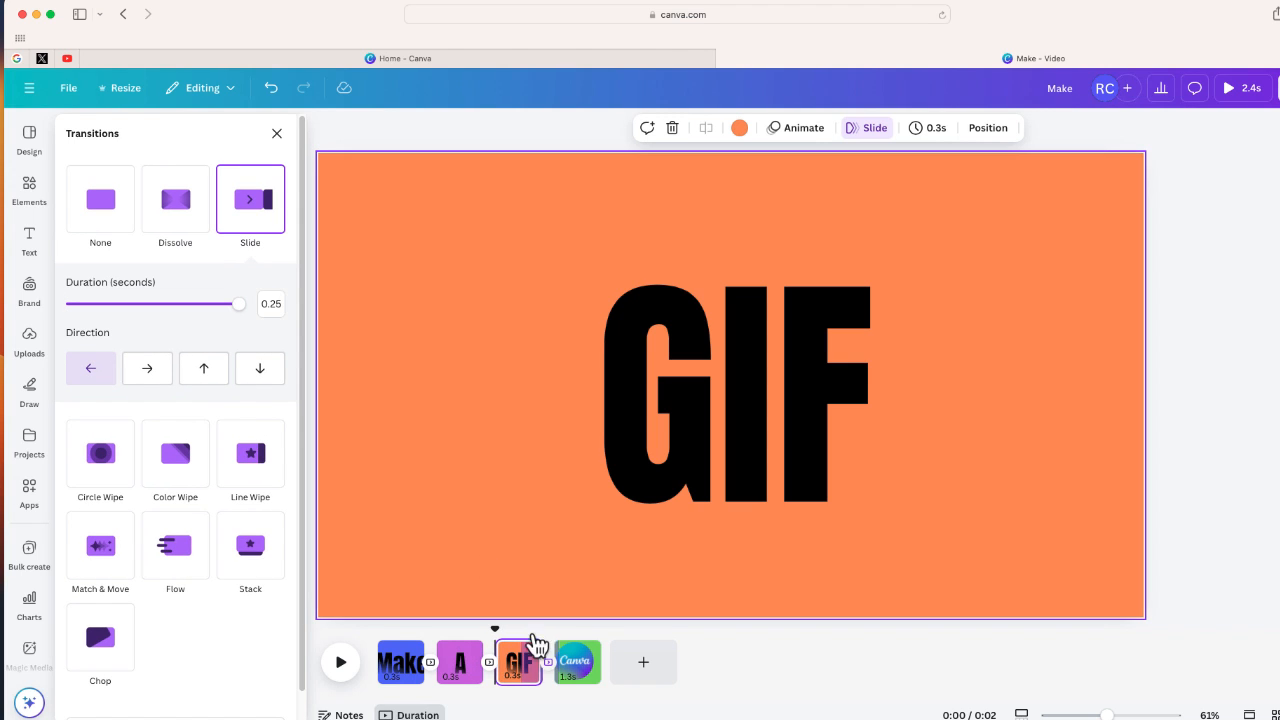
pyautogui.moveTo(238, 304); pyautogui.dragTo(148, 304)
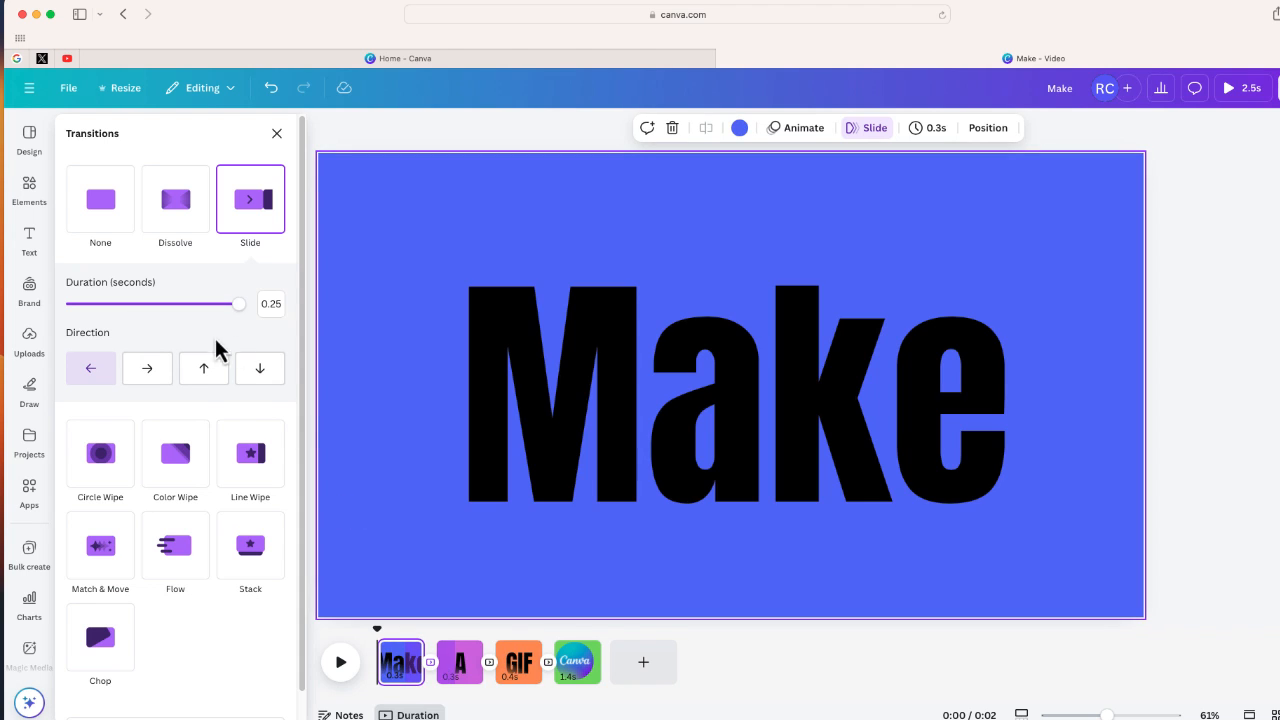
pyautogui.moveTo(238, 304); pyautogui.dragTo(148, 304)
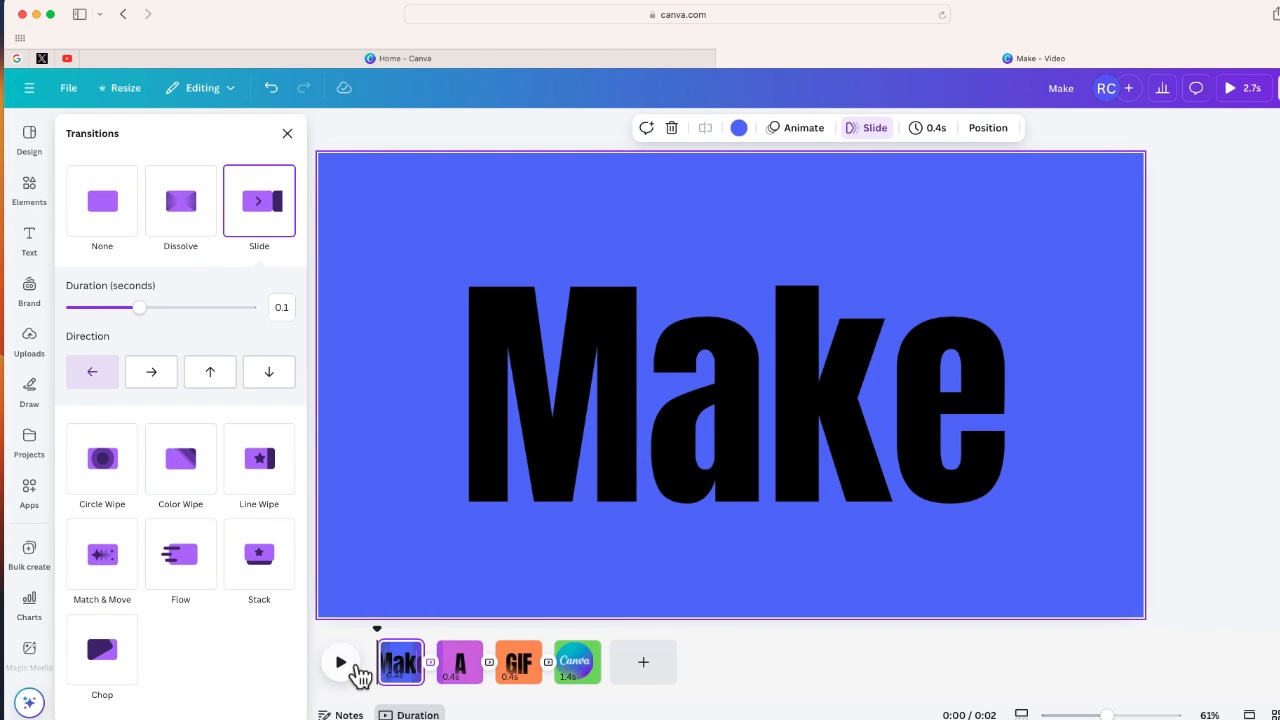
pyautogui.click(340, 662)
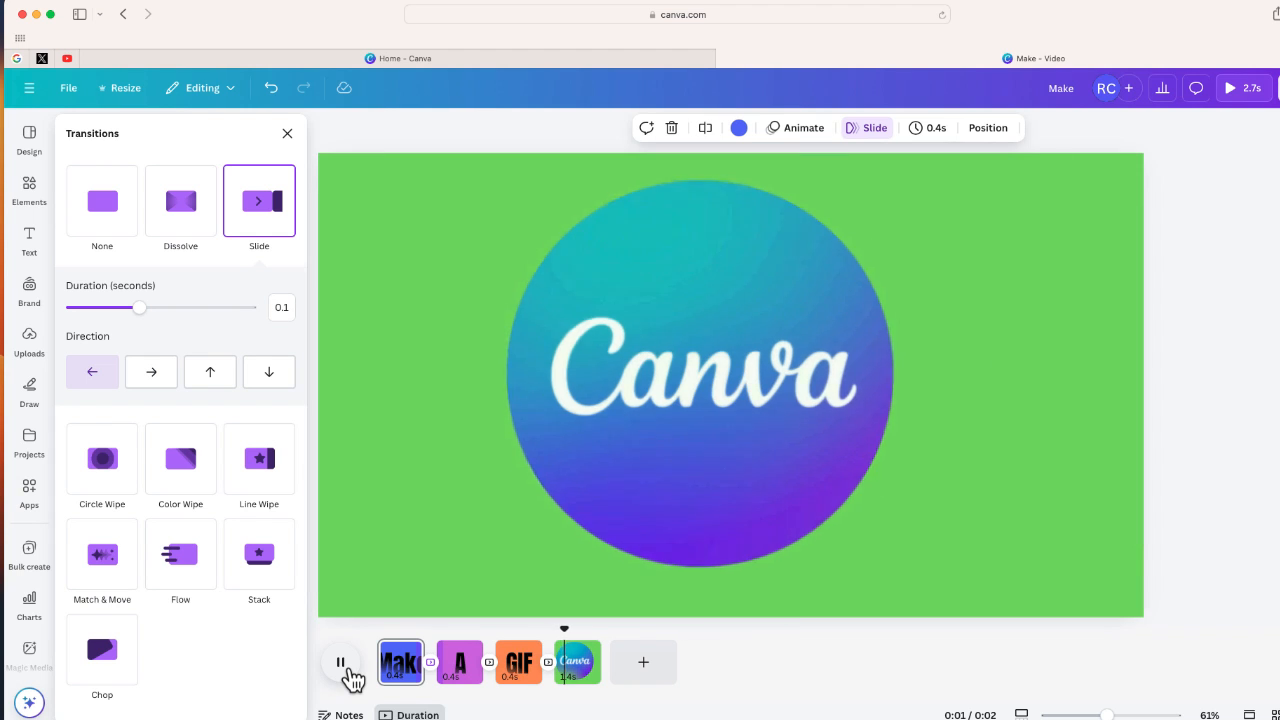
pyautogui.click(340, 662)
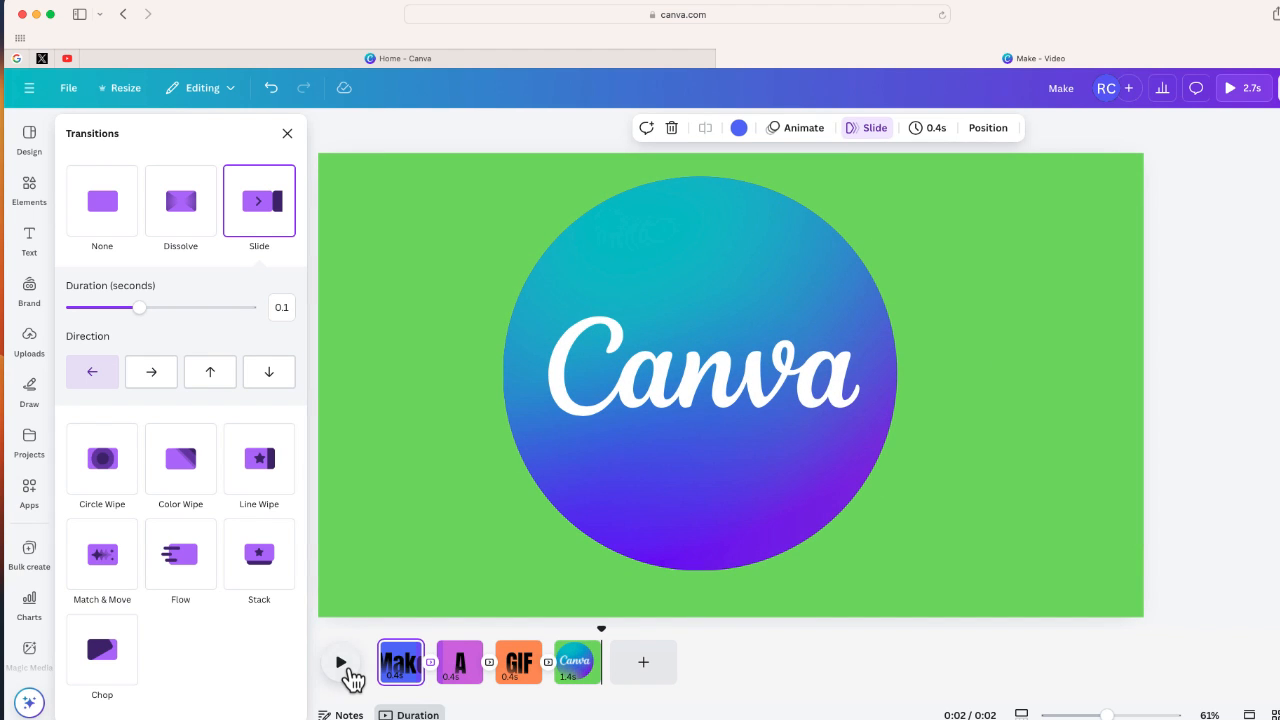
pyautogui.click(340, 662)
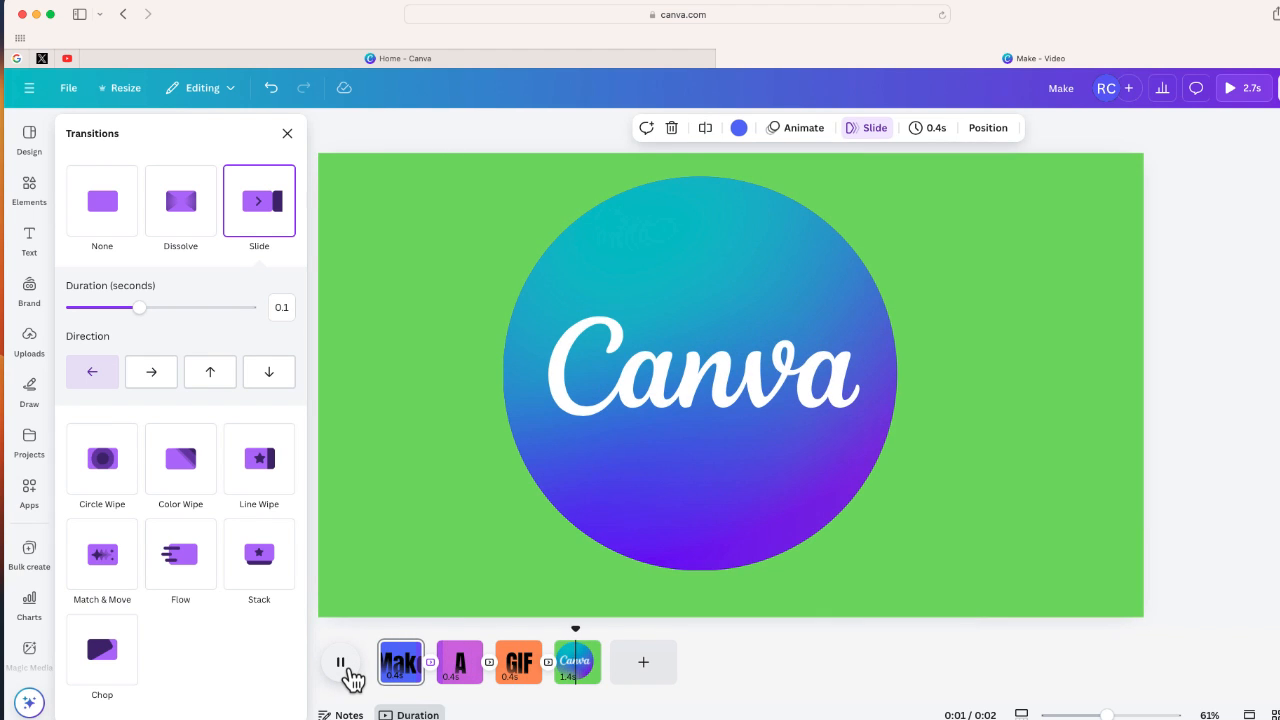
pyautogui.click(340, 662)
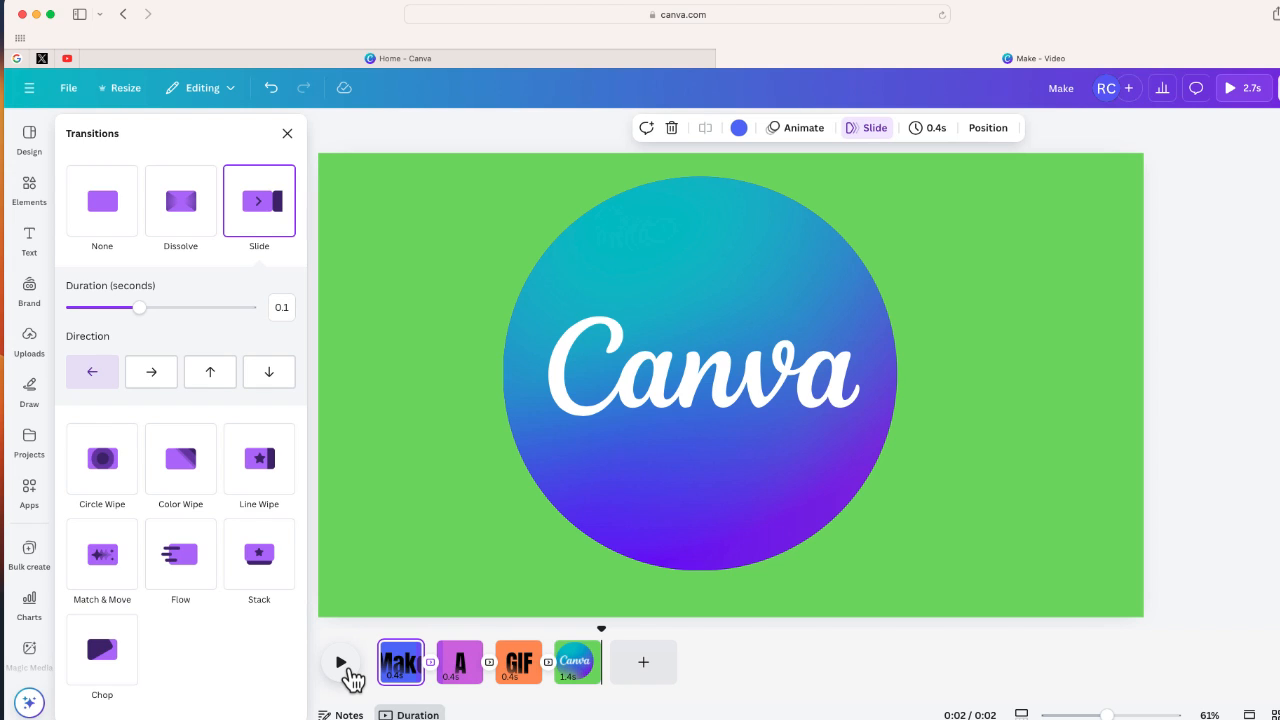
pyautogui.moveTo(1230, 332)
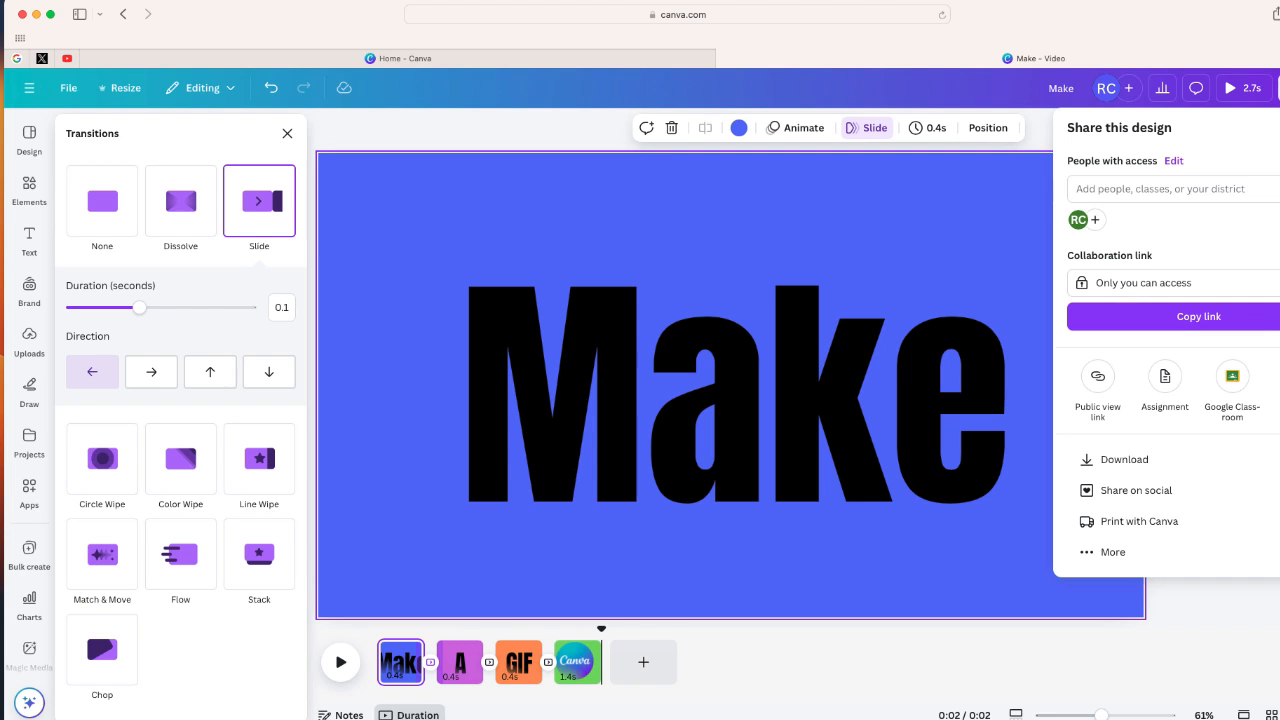
pyautogui.moveTo(1188, 472)
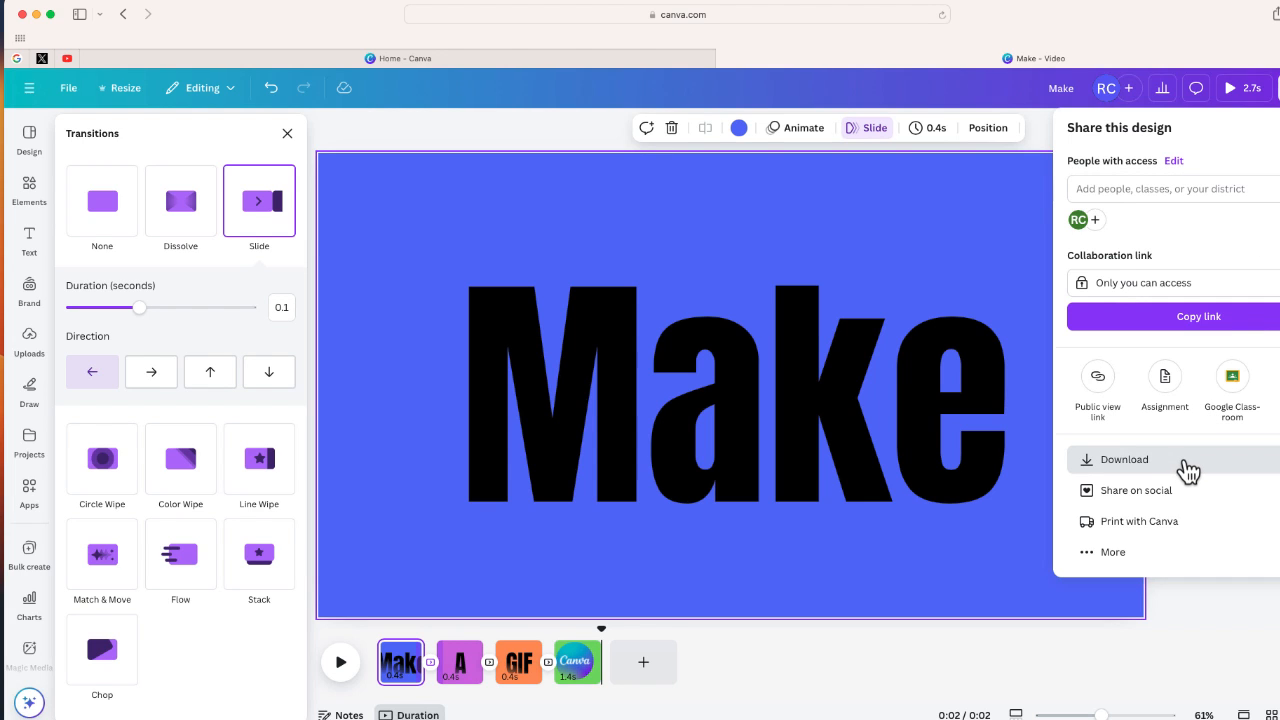
# - Download all four pages with the file type changed from MP4 Video to GIF
pyautogui.click(1120, 458)
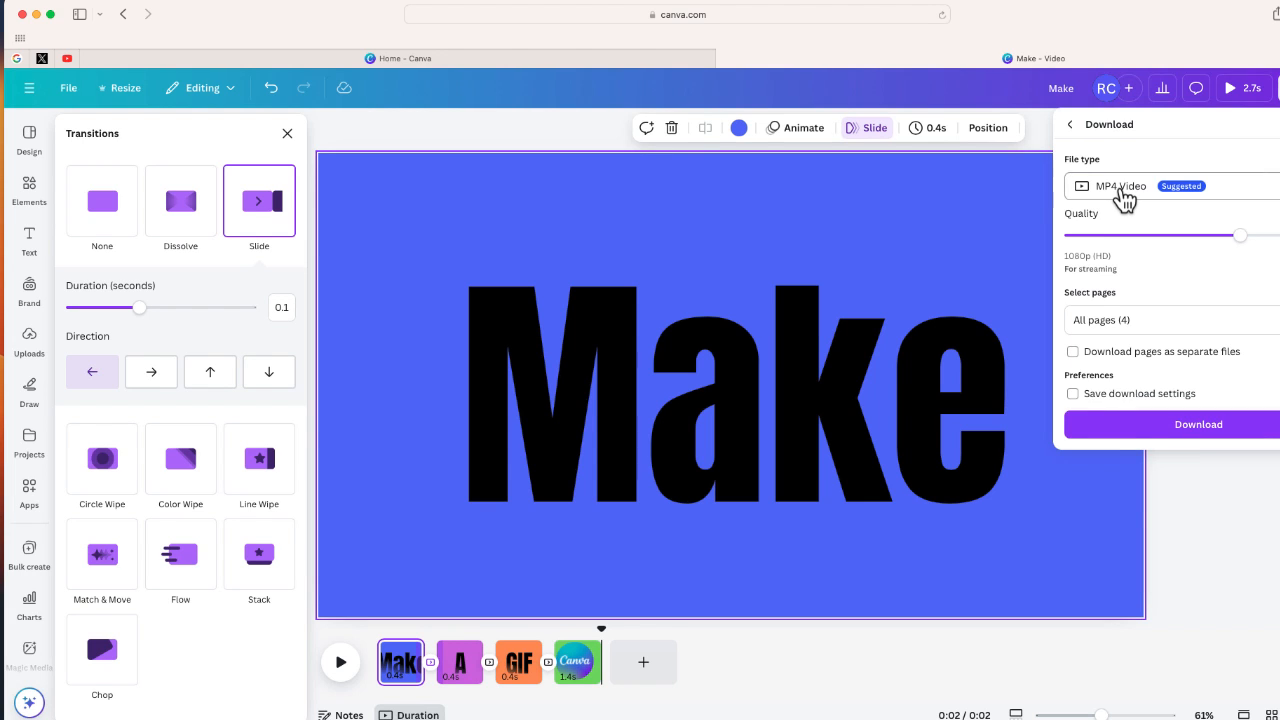
pyautogui.click(1120, 188)
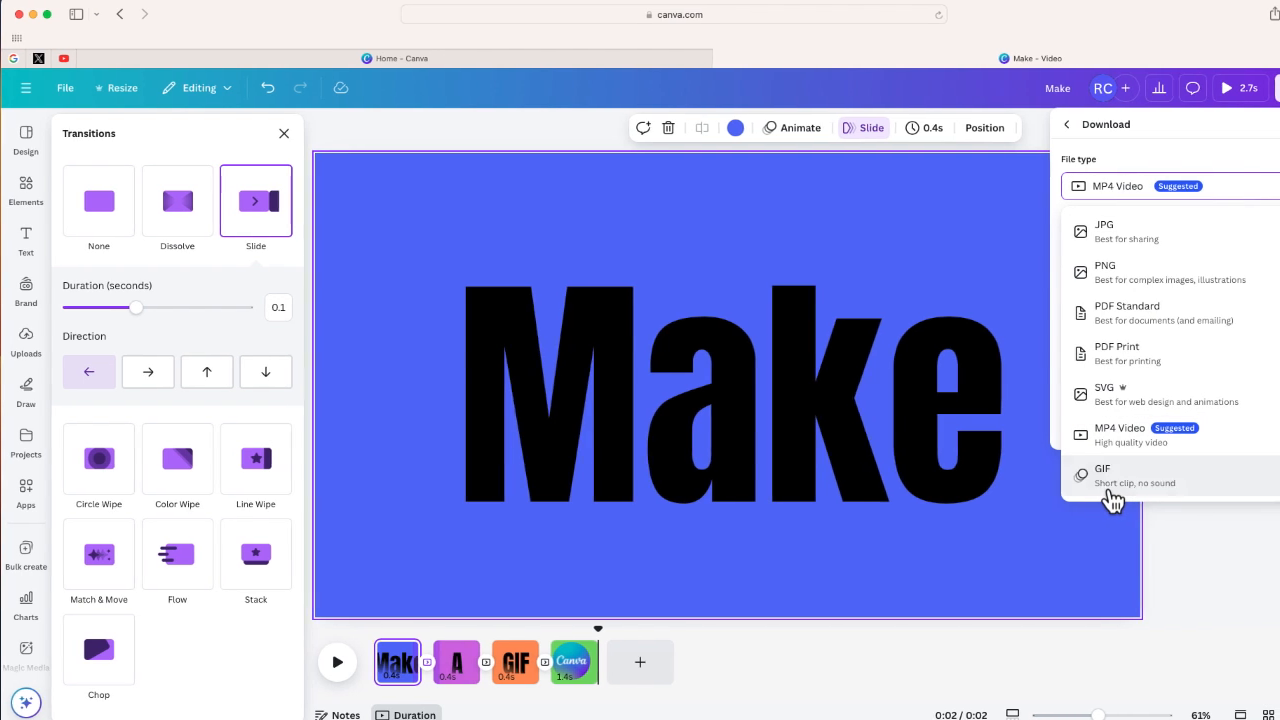
pyautogui.click(1128, 476)
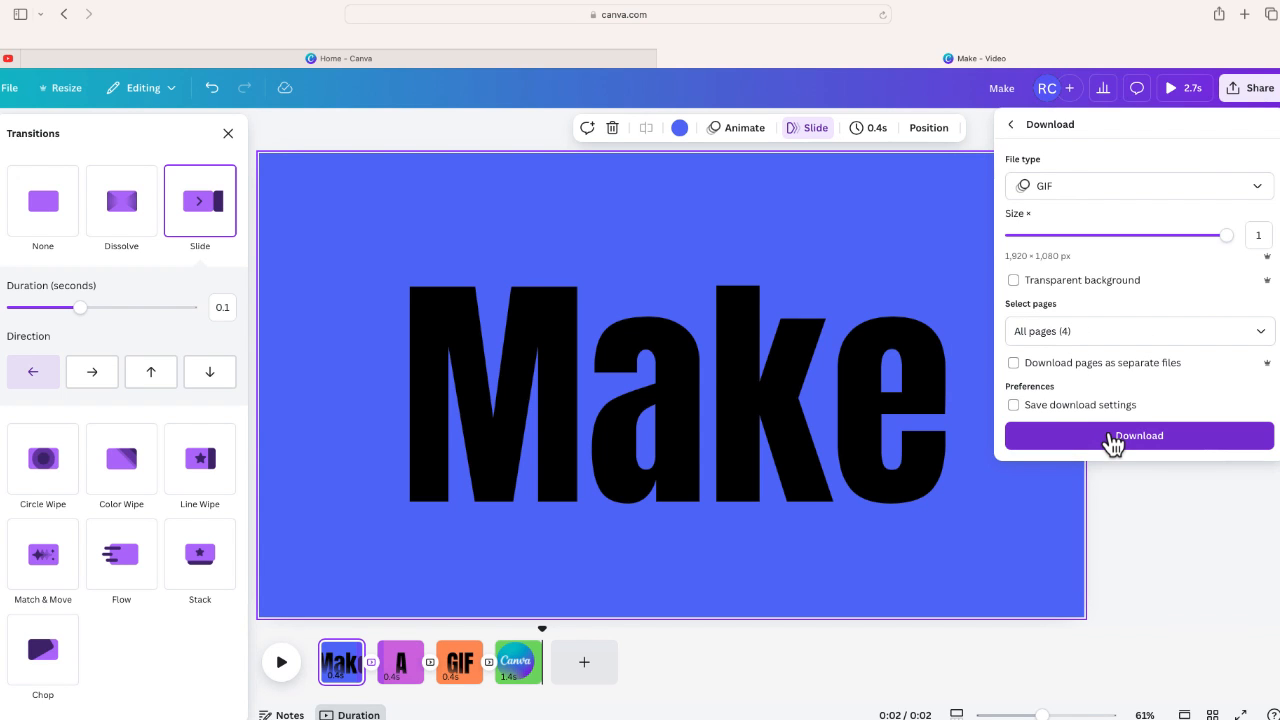
pyautogui.click(1140, 436)
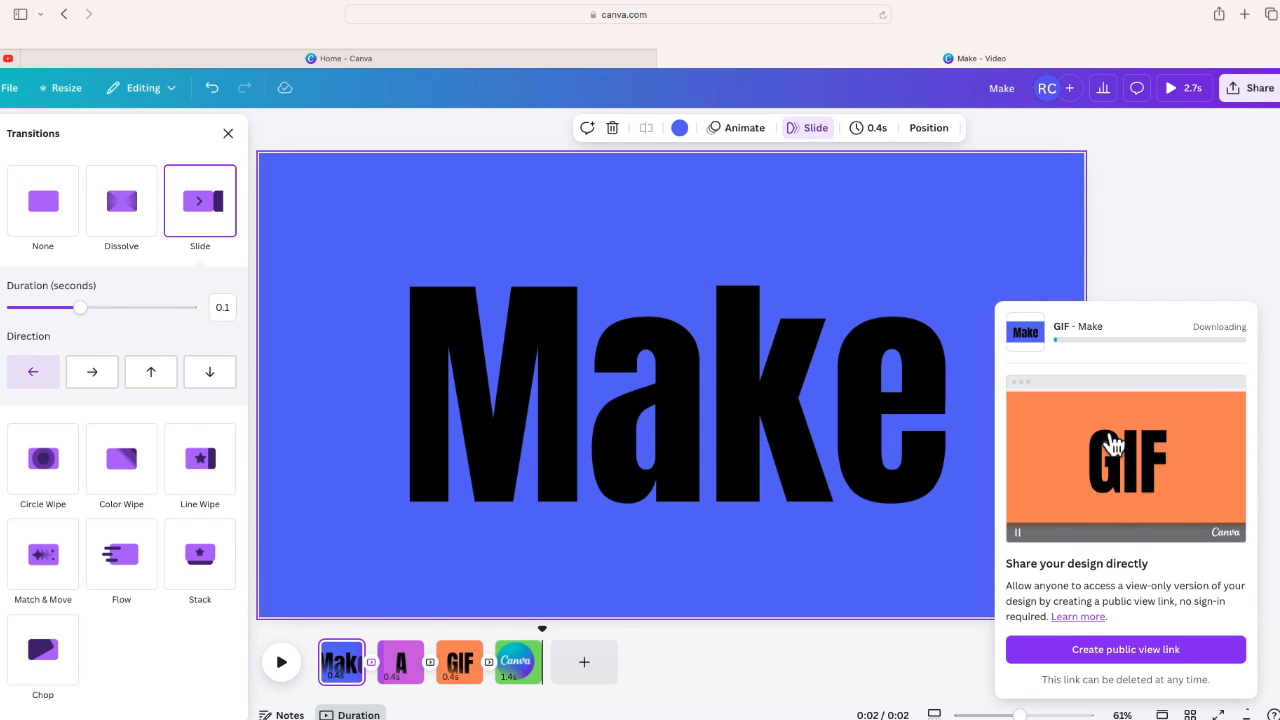